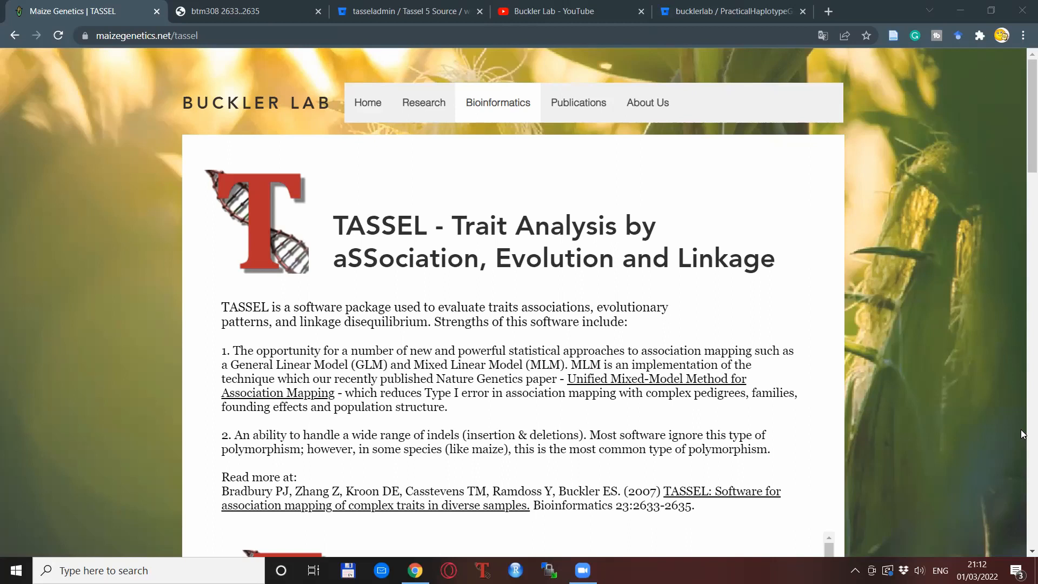
{"action": "mouse_move", "coordinate": [618, 359]}
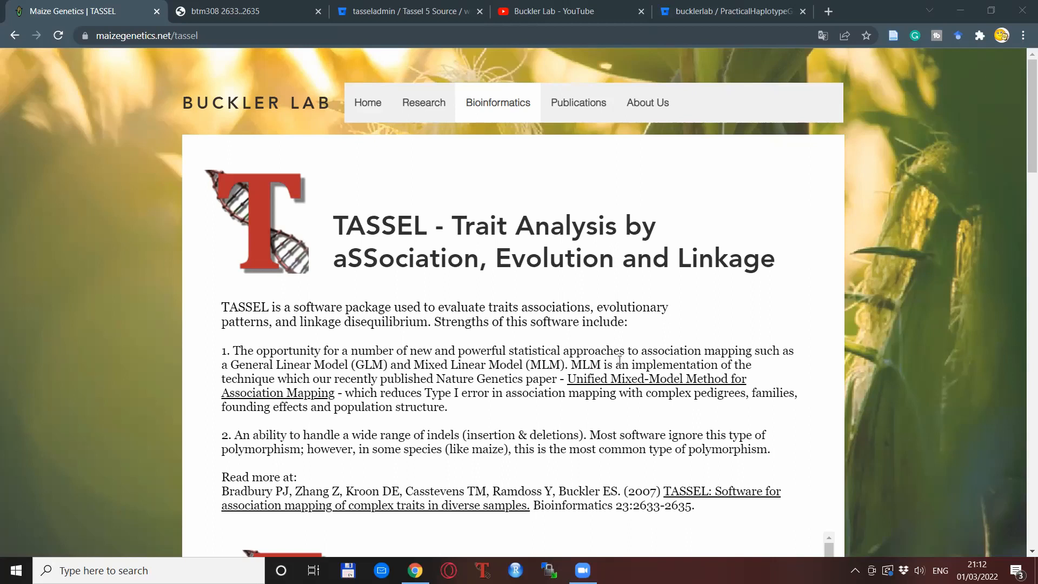
{"action": "mouse_move", "coordinate": [185, 227]}
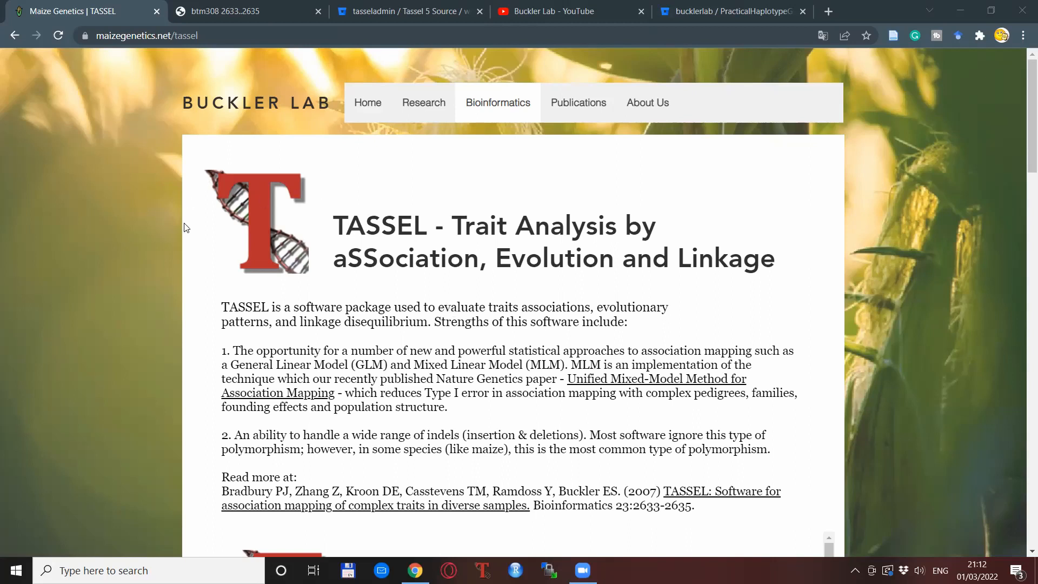
- Scroll the TASSEL page down to the TASSEL 5.0 download links and Java 1.8 requirement
{"action": "scroll", "scroll_direction": "down", "scroll_amount": 3}
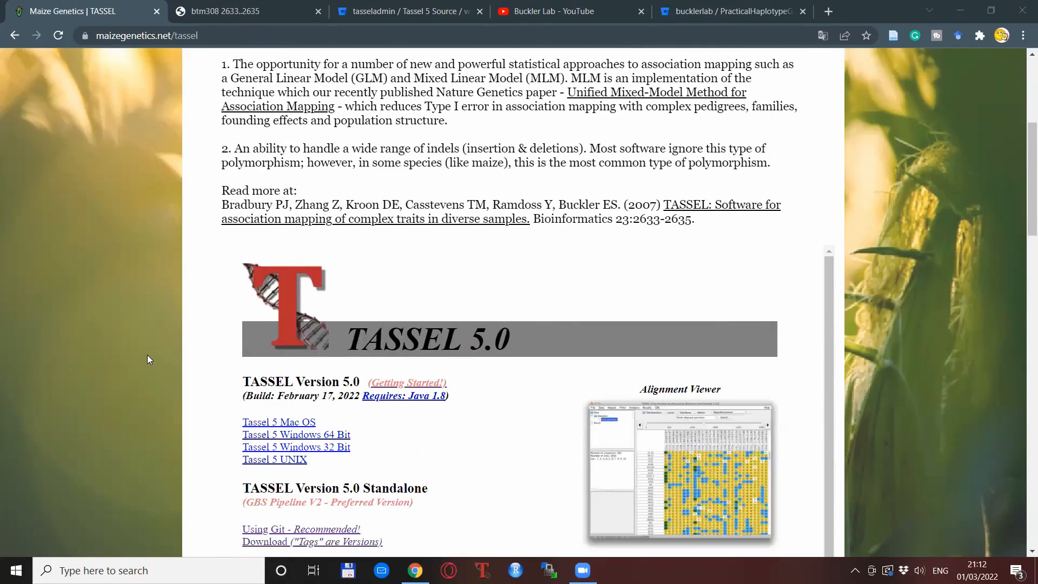
{"action": "scroll", "scroll_direction": "down", "scroll_amount": 3}
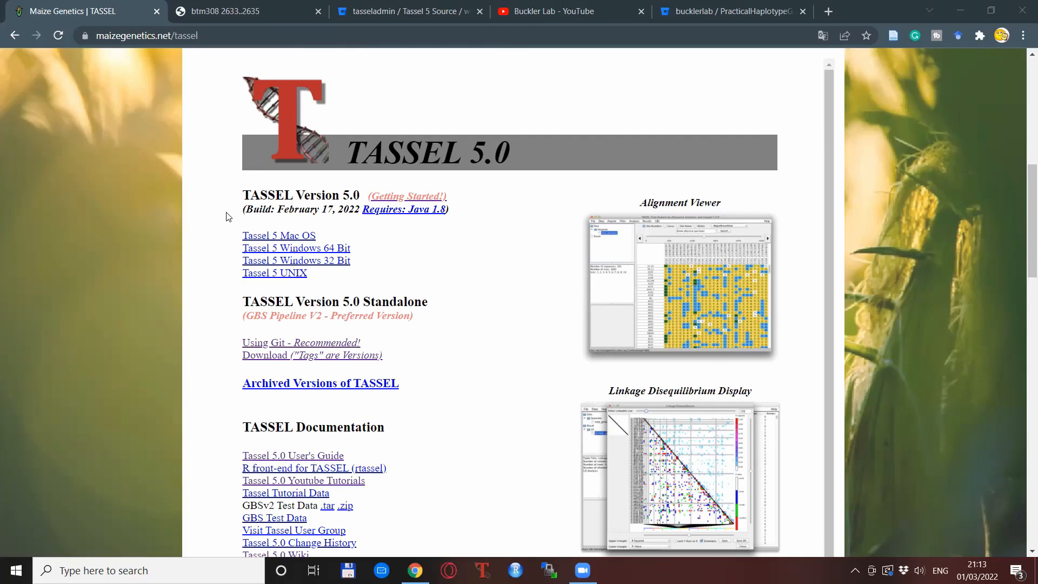
{"action": "mouse_move", "coordinate": [298, 207]}
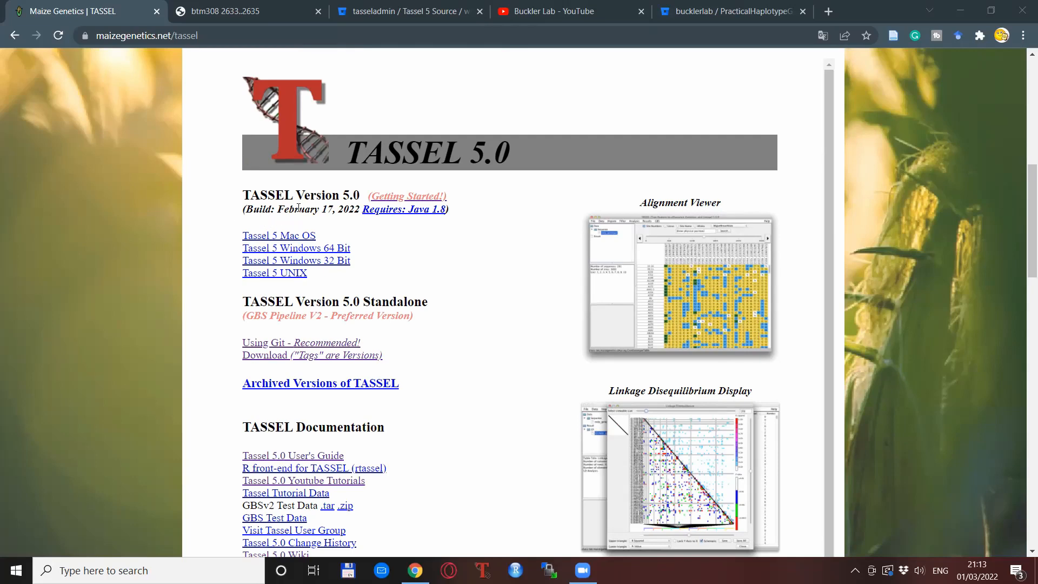
{"action": "mouse_move", "coordinate": [369, 234]}
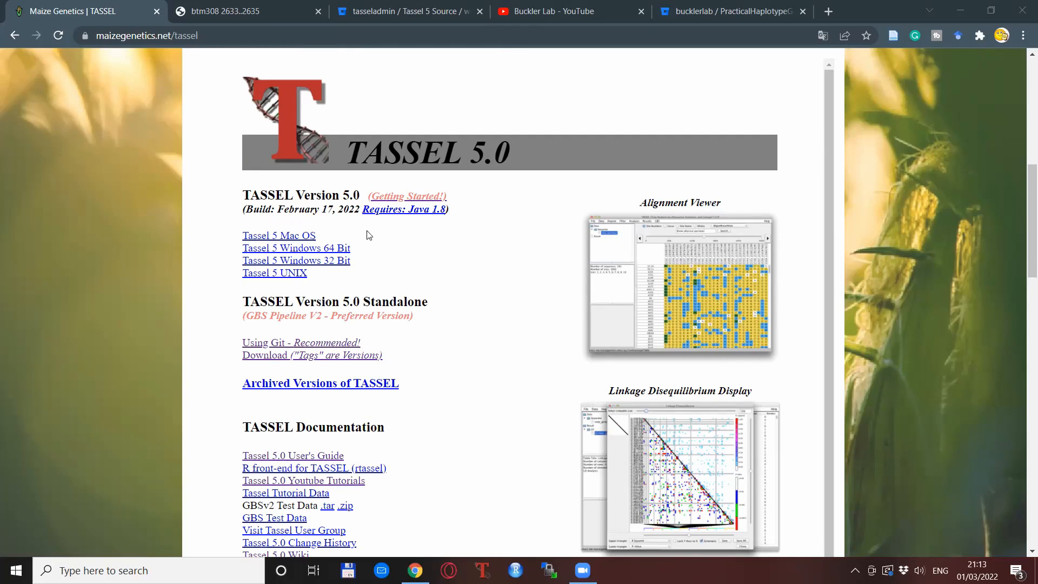
{"action": "mouse_move", "coordinate": [395, 233]}
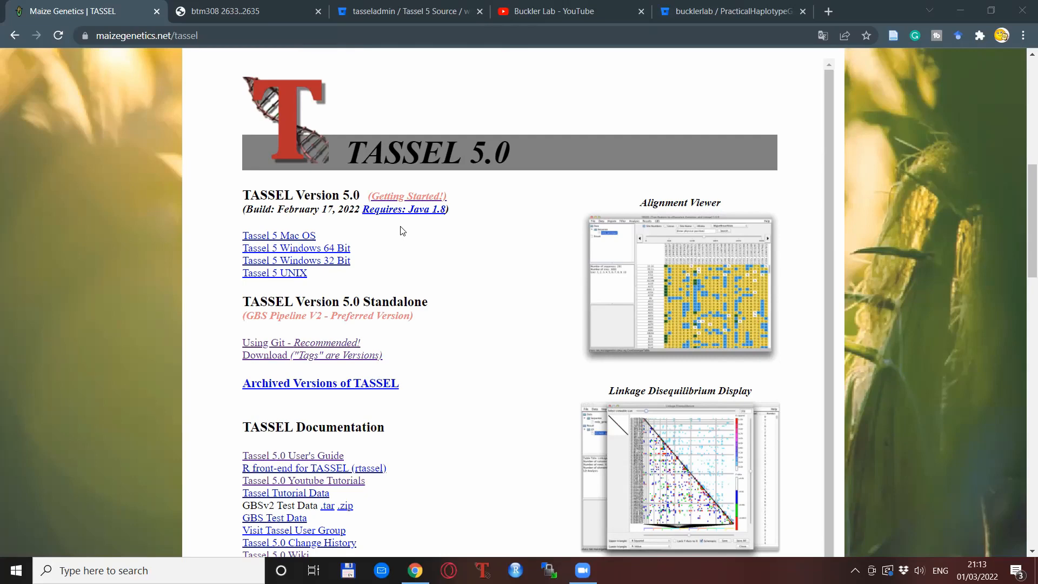
{"action": "mouse_move", "coordinate": [509, 309]}
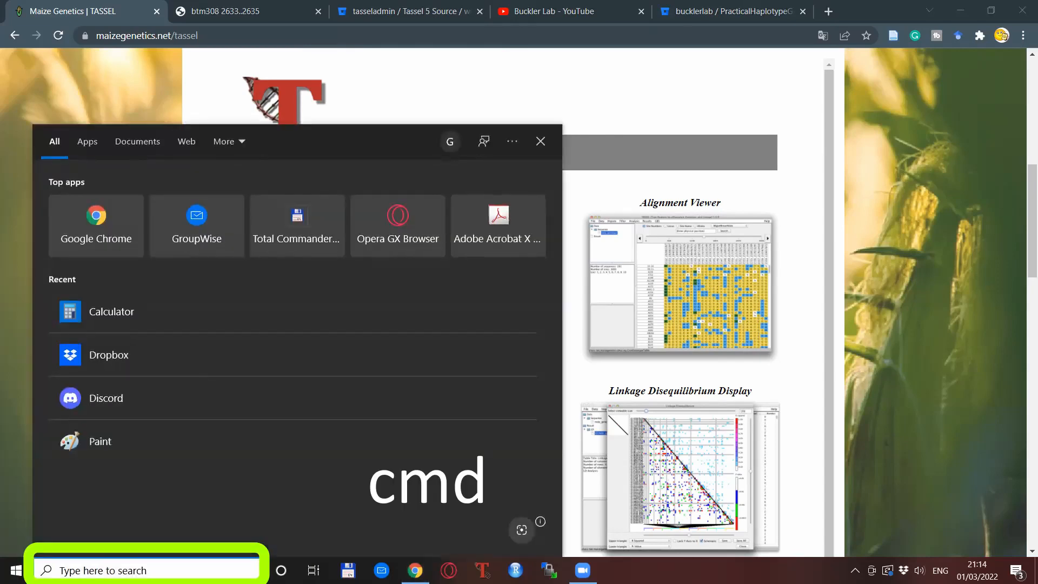
- Launch cmd and run the java -version check, reporting 1.8.0_211
{"action": "type", "text": "cmd"}
{"action": "type", "text": "java -version"}
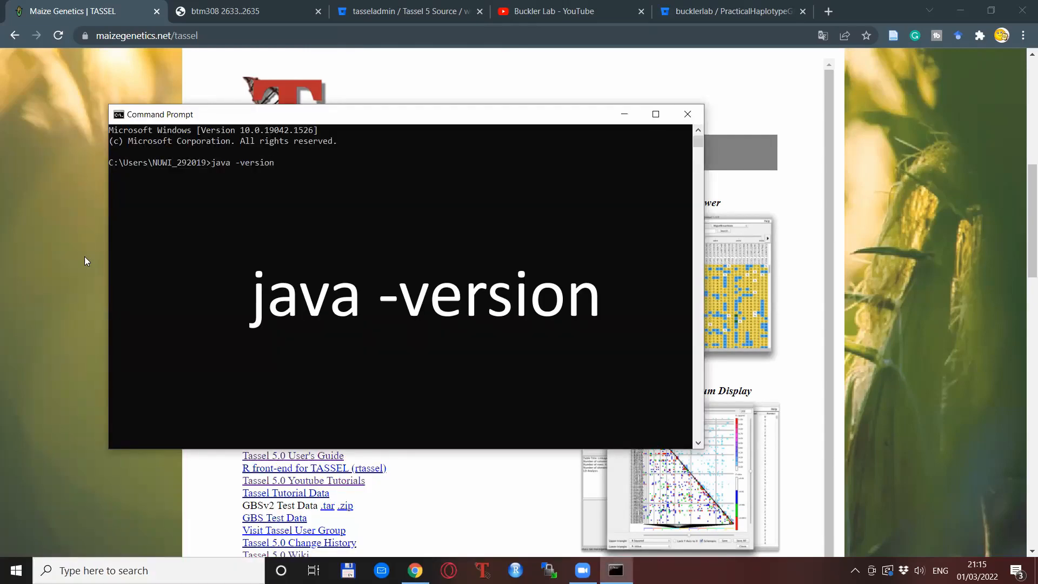
{"action": "mouse_move", "coordinate": [250, 176]}
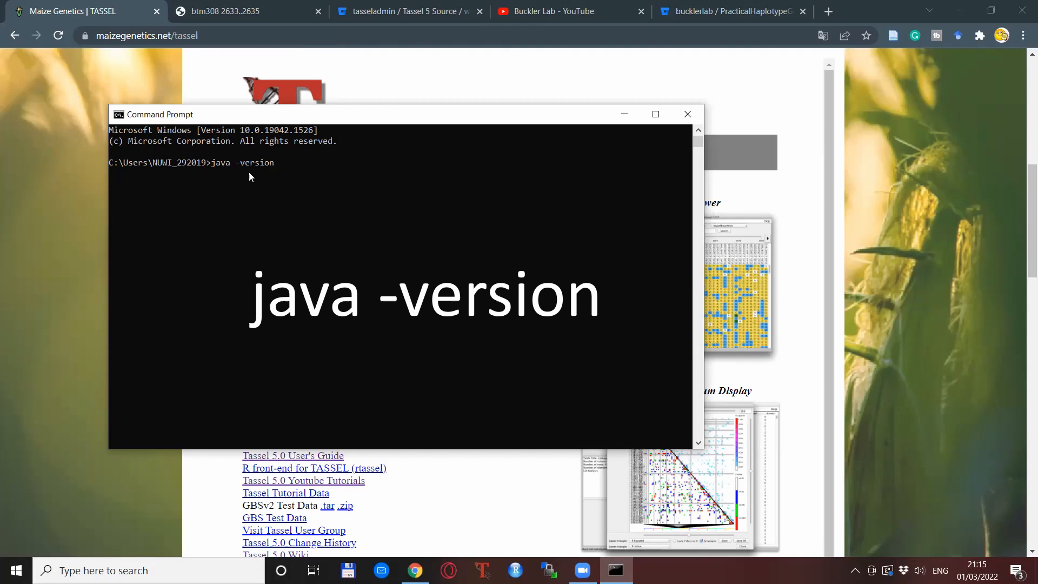
{"action": "key", "text": "Return"}
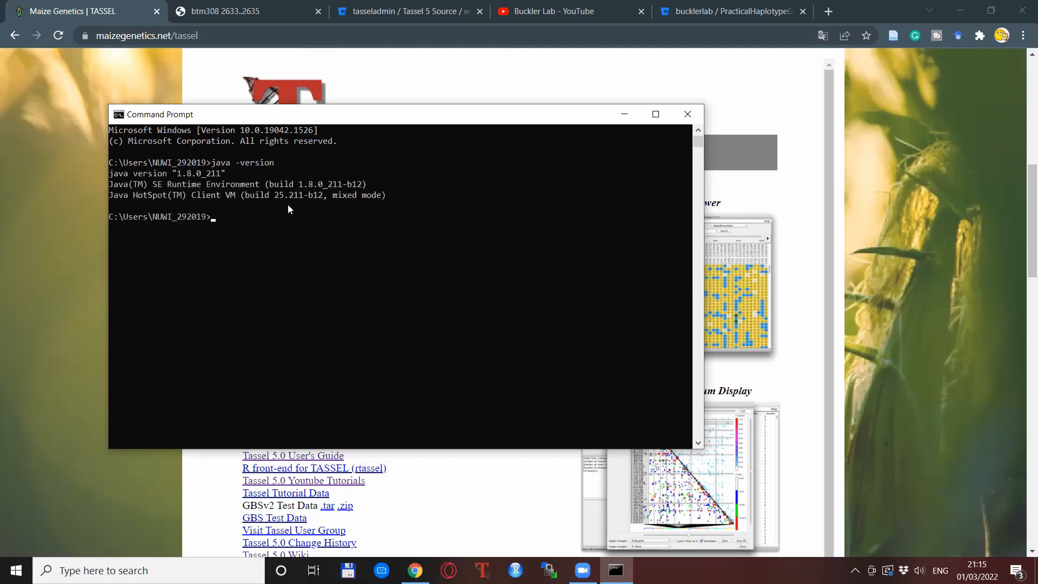
{"action": "mouse_move", "coordinate": [202, 175]}
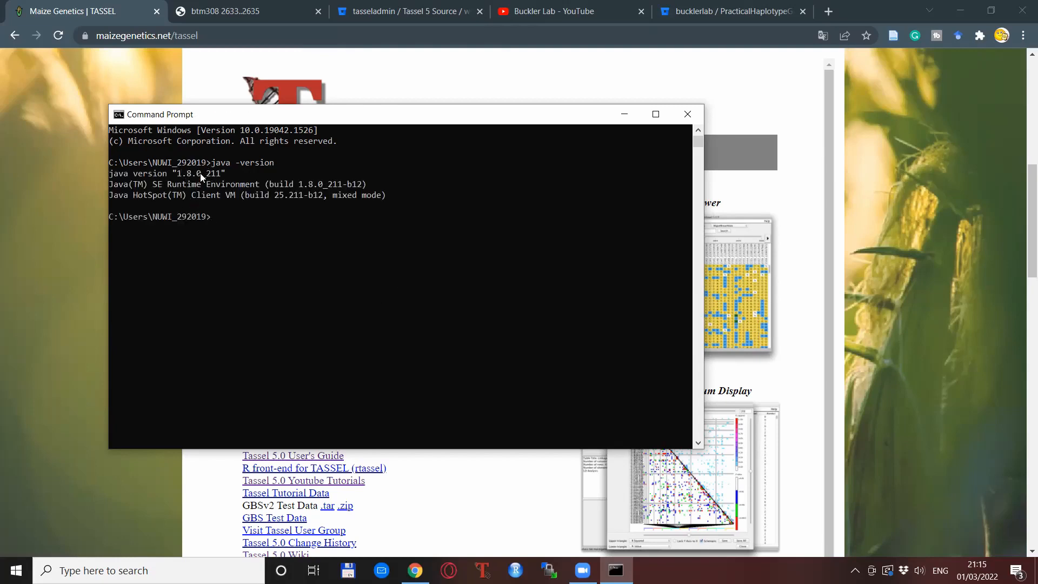
{"action": "mouse_move", "coordinate": [278, 240]}
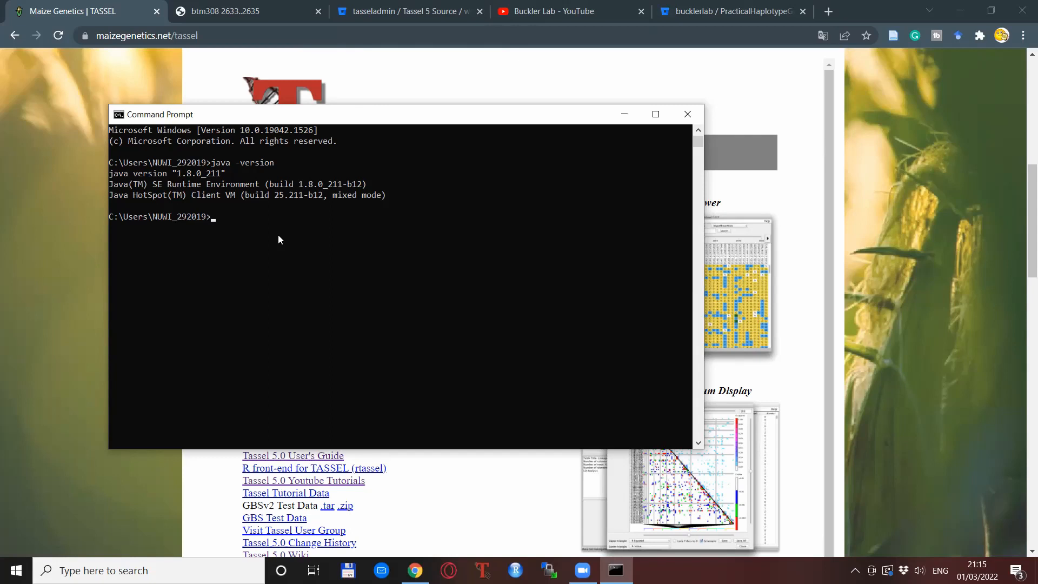
{"action": "mouse_move", "coordinate": [192, 184]}
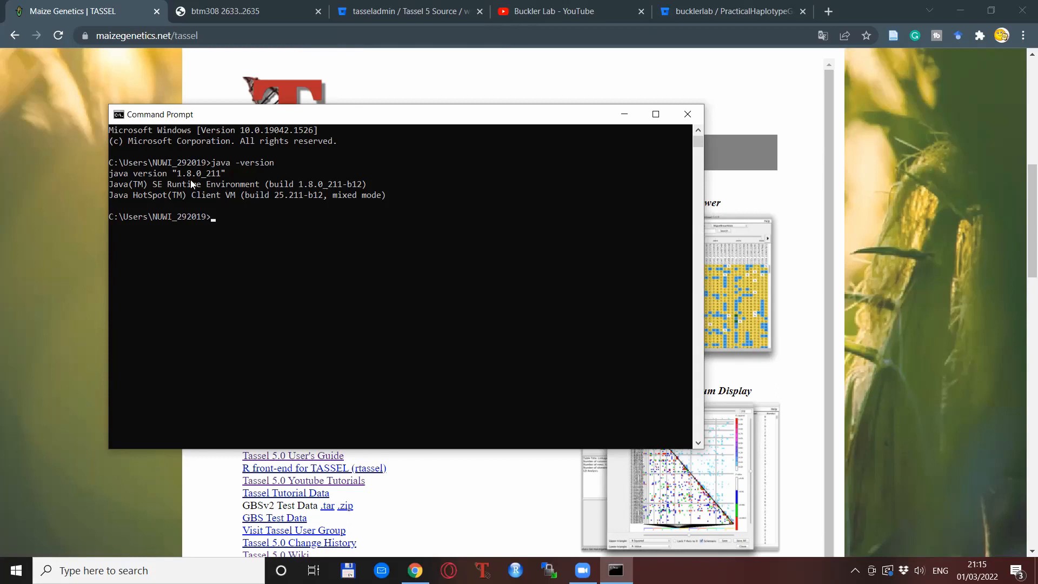
{"action": "mouse_move", "coordinate": [261, 233]}
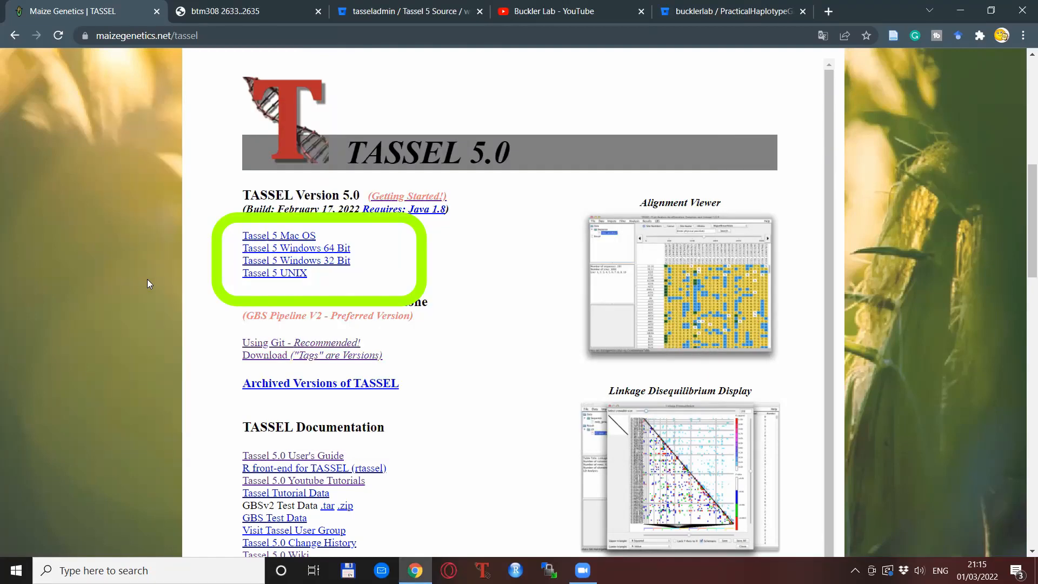
{"action": "mouse_move", "coordinate": [257, 293]}
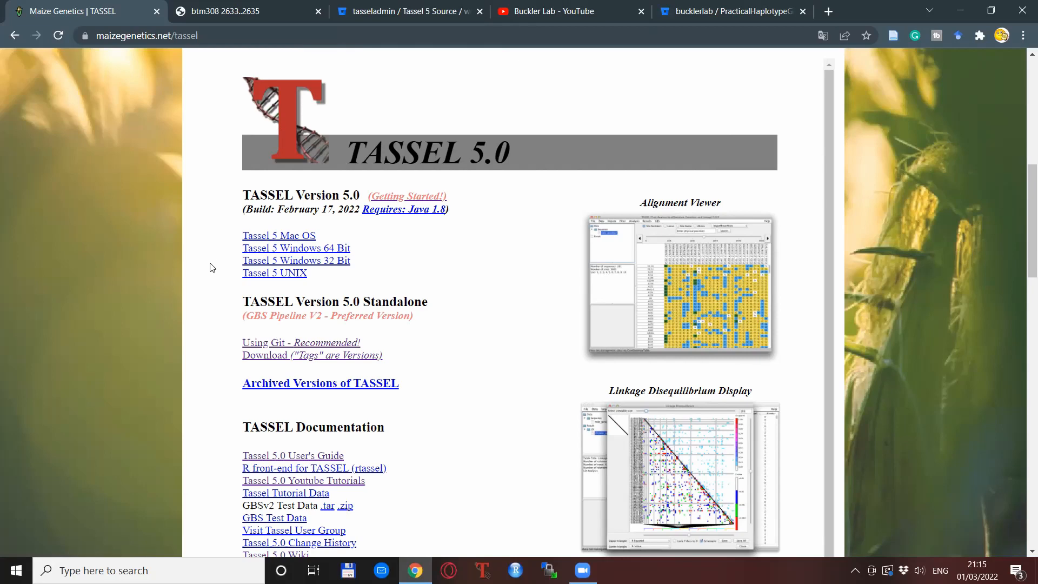
{"action": "mouse_move", "coordinate": [219, 285]}
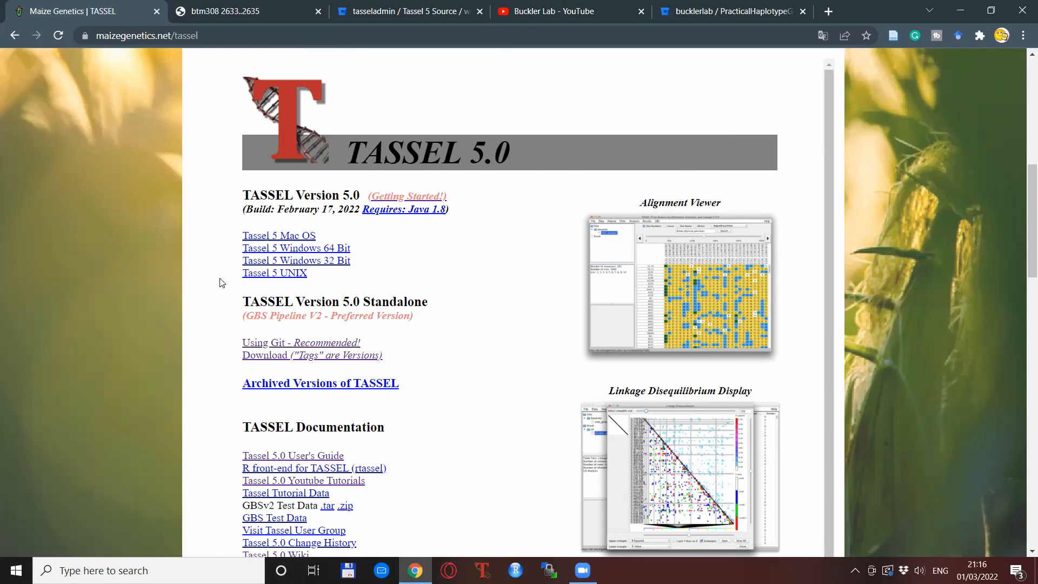
{"action": "mouse_move", "coordinate": [176, 364]}
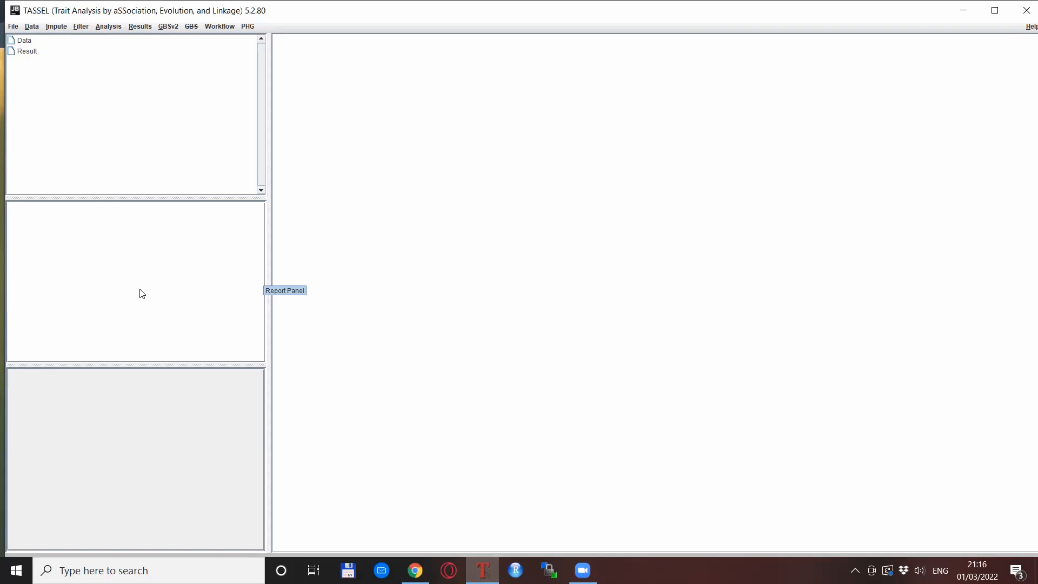
{"action": "mouse_move", "coordinate": [195, 414]}
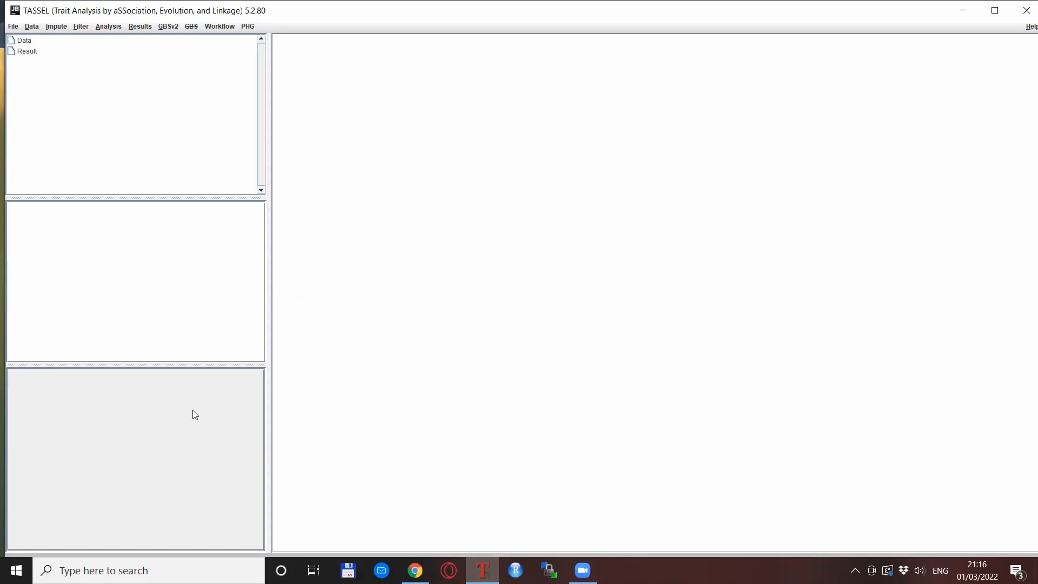
{"action": "mouse_move", "coordinate": [193, 427]}
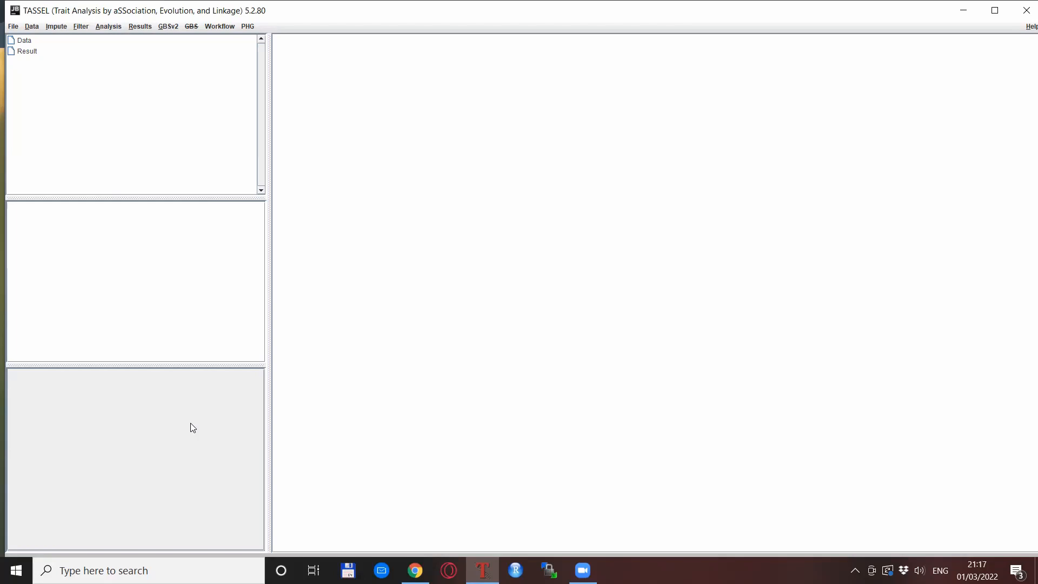
- Switch from the empty TASSEL workspace back to the Chrome TASSEL page
{"action": "left_click", "coordinate": [414, 569]}
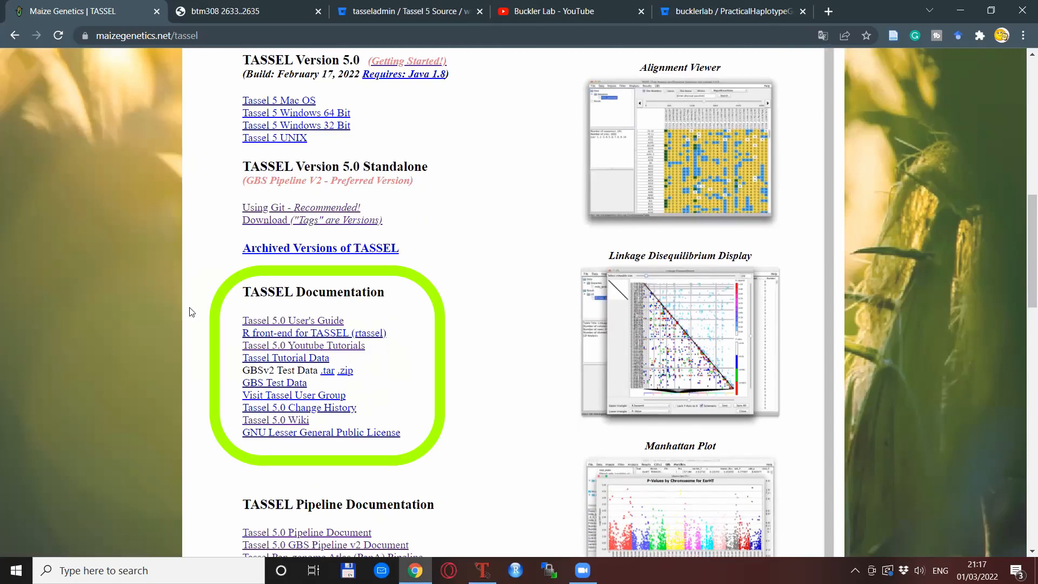
{"action": "mouse_move", "coordinate": [196, 320]}
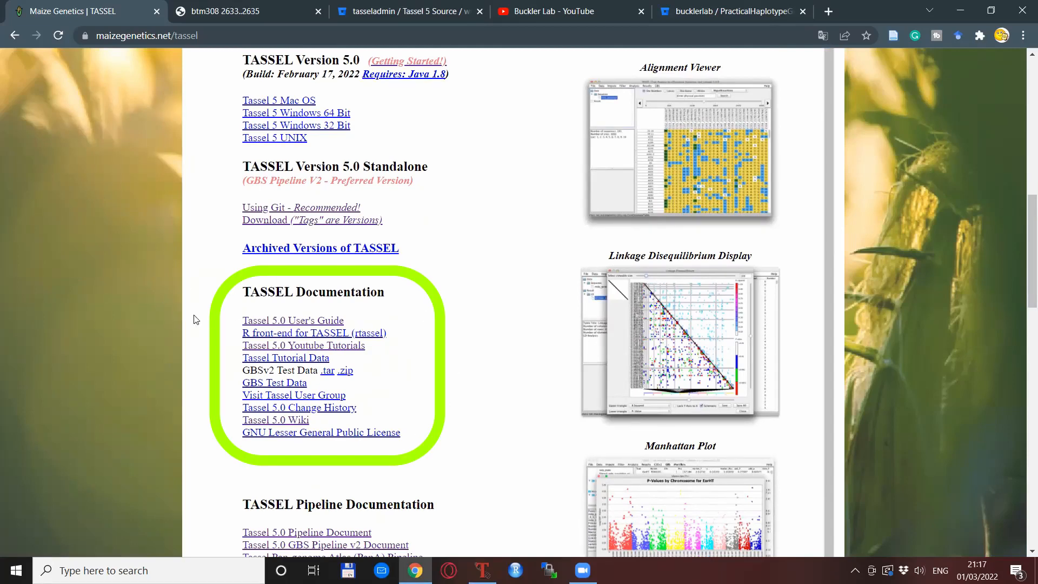
{"action": "mouse_move", "coordinate": [221, 346]}
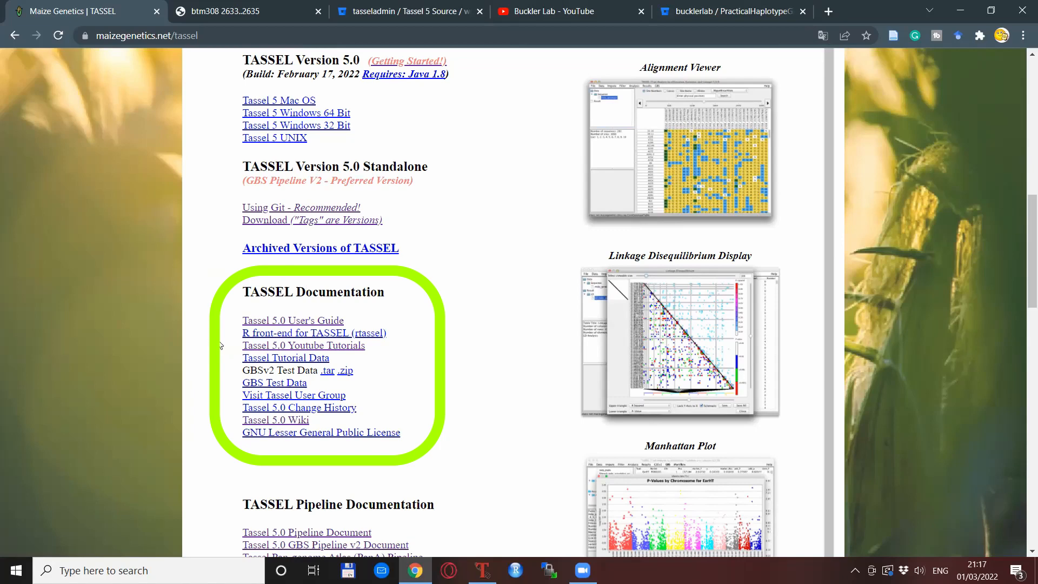
{"action": "mouse_move", "coordinate": [211, 350]}
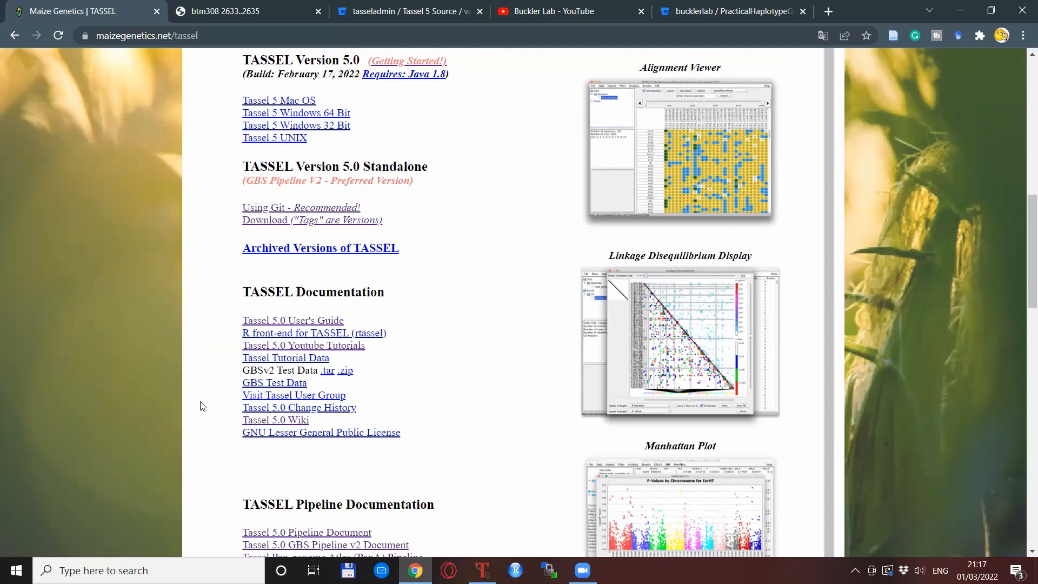
- Scroll to the TASSEL Documentation section with the User's Guide, tutorials and wiki links, then back up
{"action": "scroll", "scroll_direction": "down", "scroll_amount": 3}
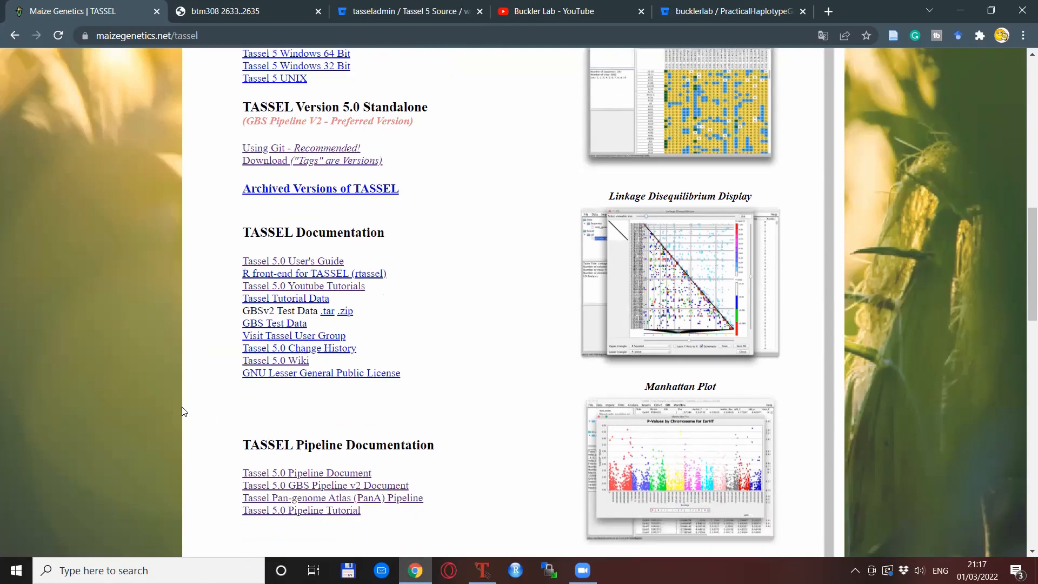
{"action": "scroll", "scroll_direction": "up", "scroll_amount": 3}
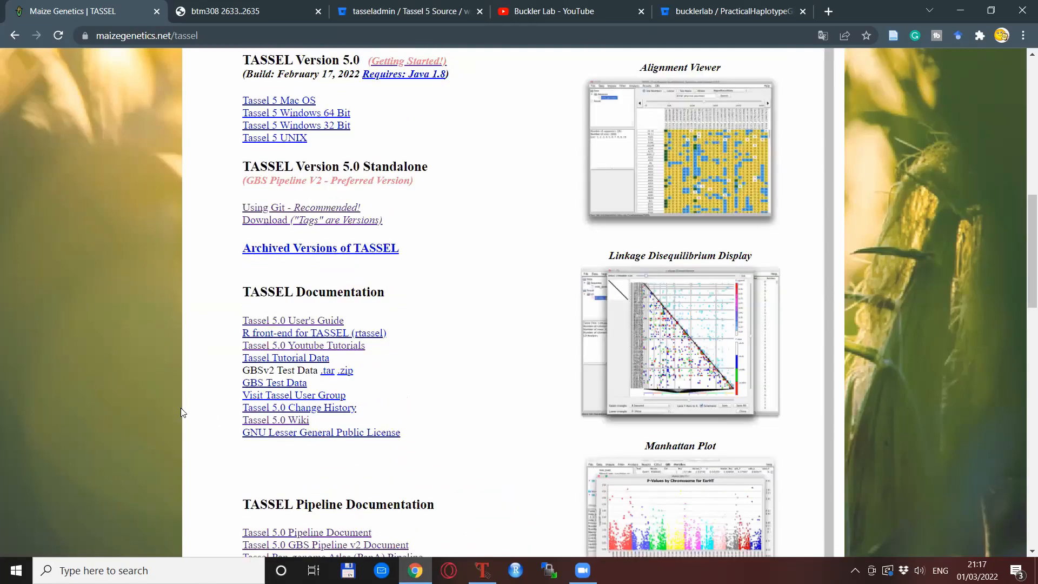
{"action": "mouse_move", "coordinate": [190, 388]}
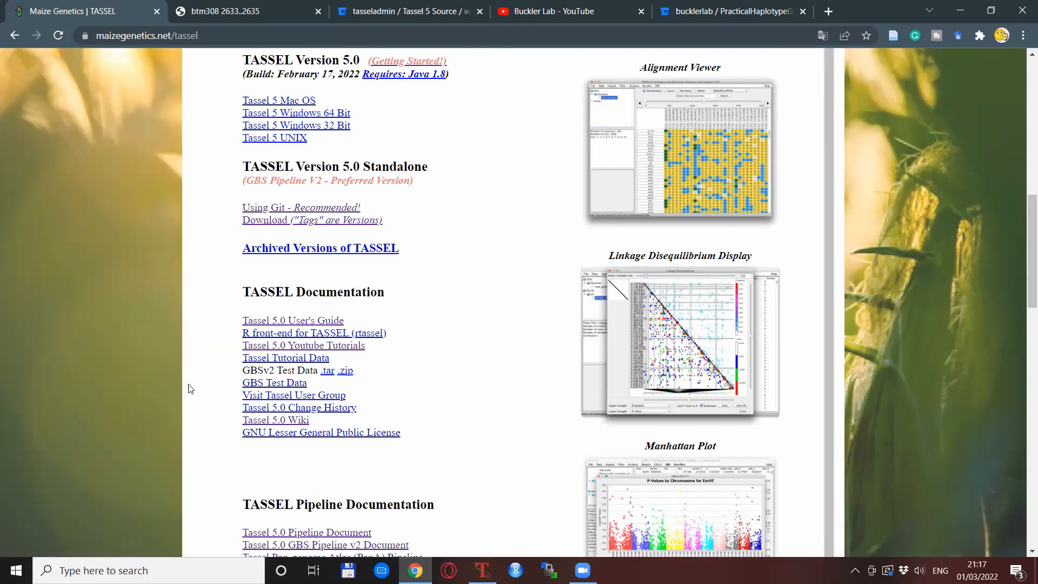
{"action": "mouse_move", "coordinate": [191, 368]}
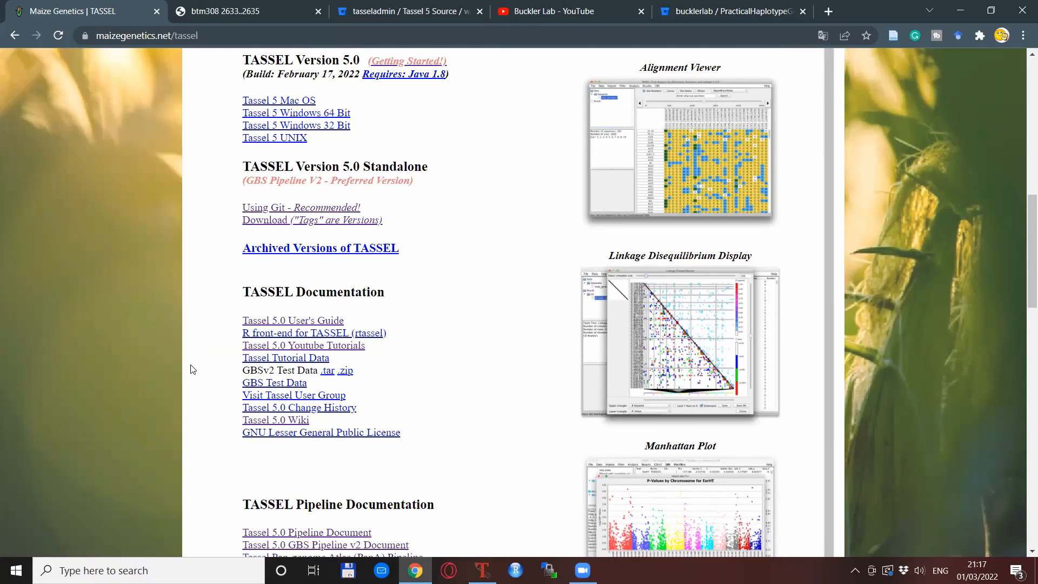
{"action": "mouse_move", "coordinate": [198, 213]}
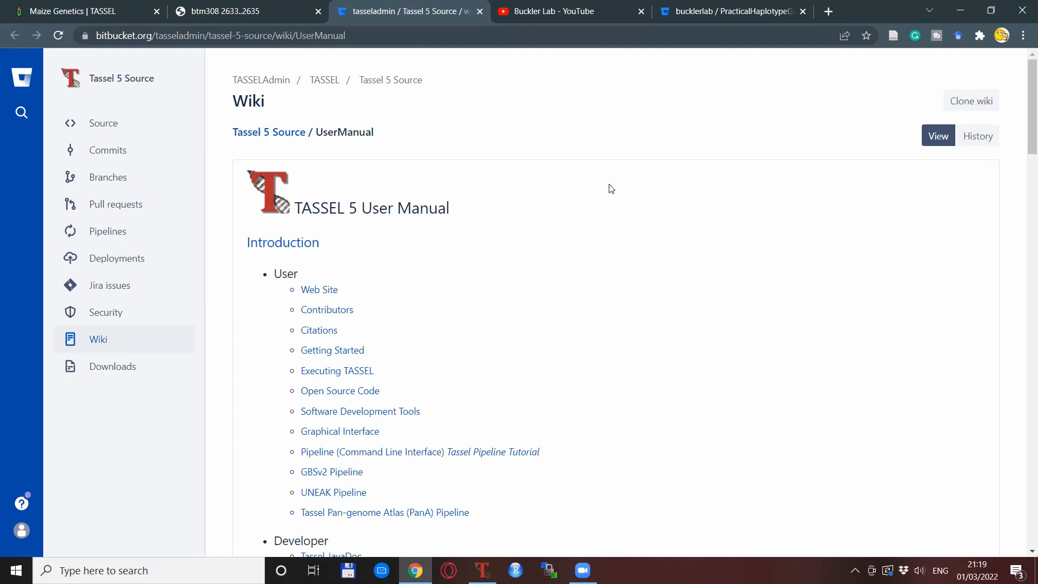
{"action": "mouse_move", "coordinate": [633, 198]}
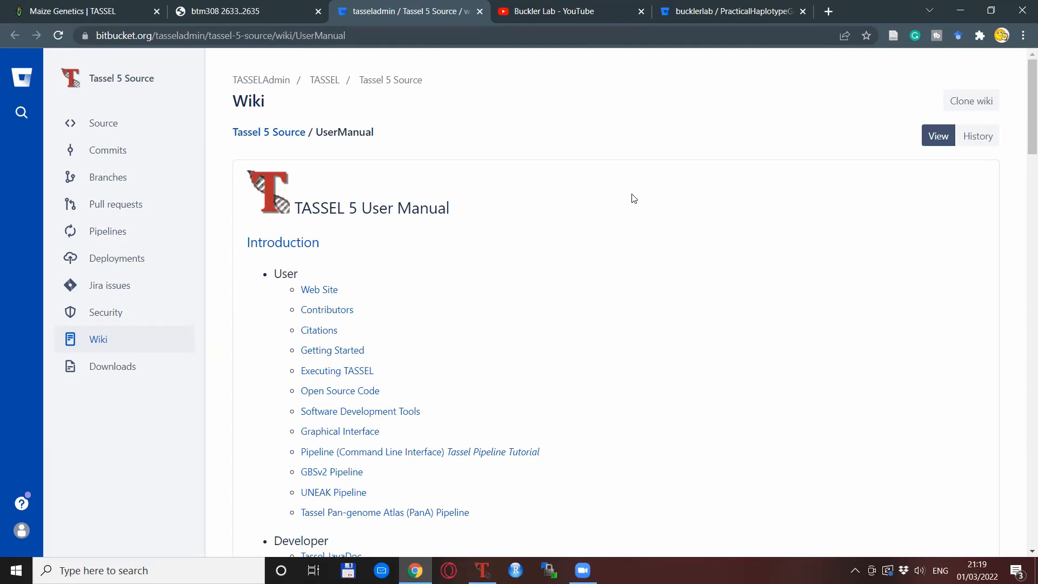
- Scroll through the User Manual's File, Data, Impute, Filter and Analysis menu sections, ending on the Buckler Lab YouTube channel
{"action": "scroll", "scroll_direction": "down", "scroll_amount": 3}
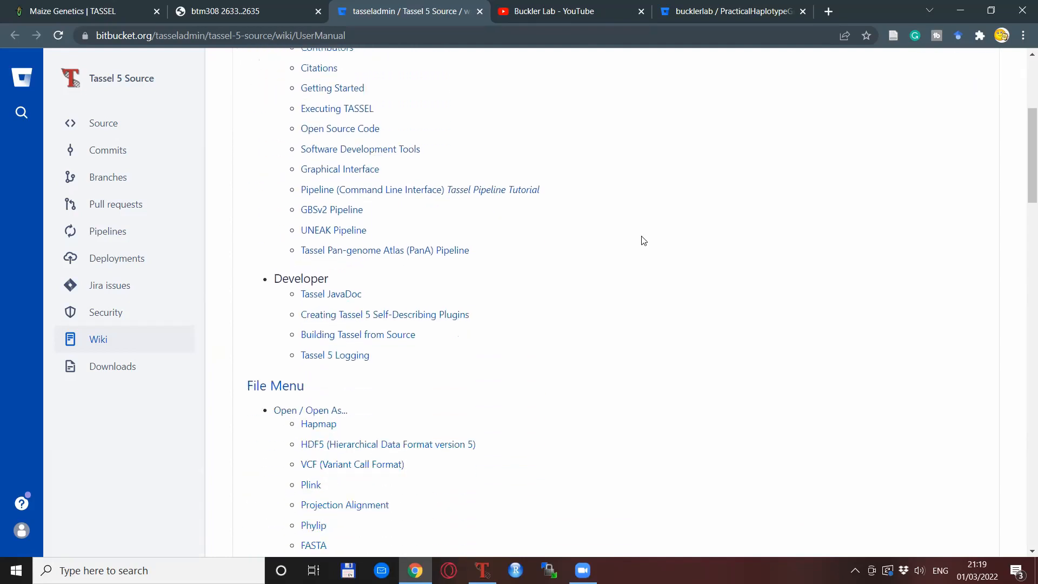
{"action": "scroll", "scroll_direction": "down", "scroll_amount": 3}
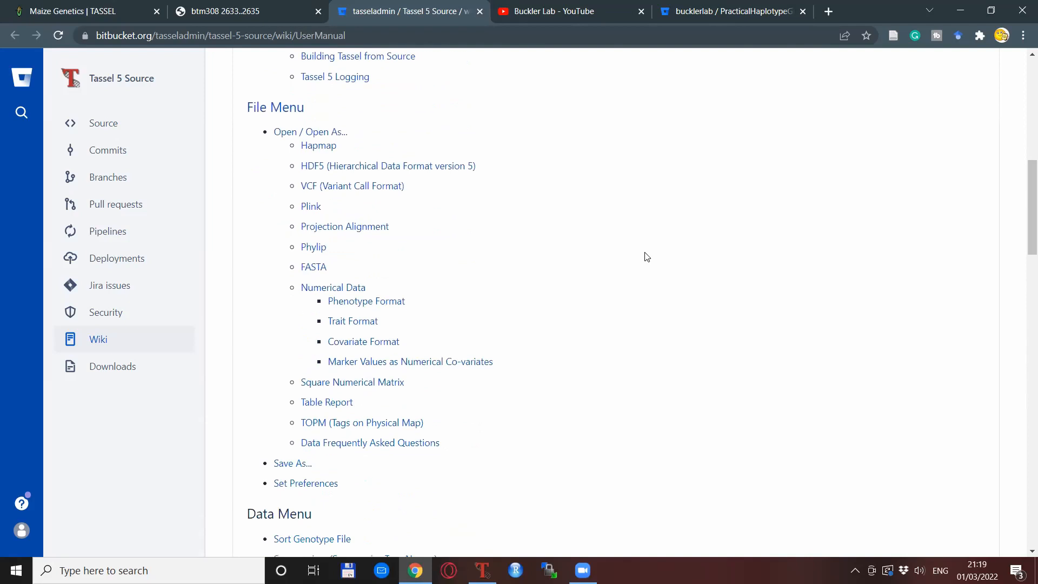
{"action": "scroll", "scroll_direction": "down", "scroll_amount": 3}
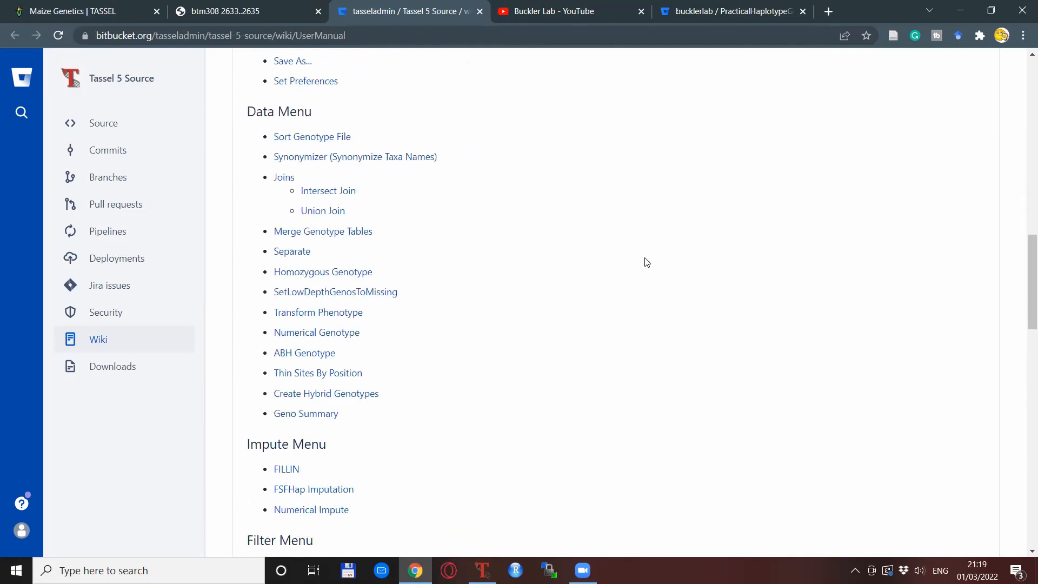
{"action": "scroll", "scroll_direction": "down", "scroll_amount": 3}
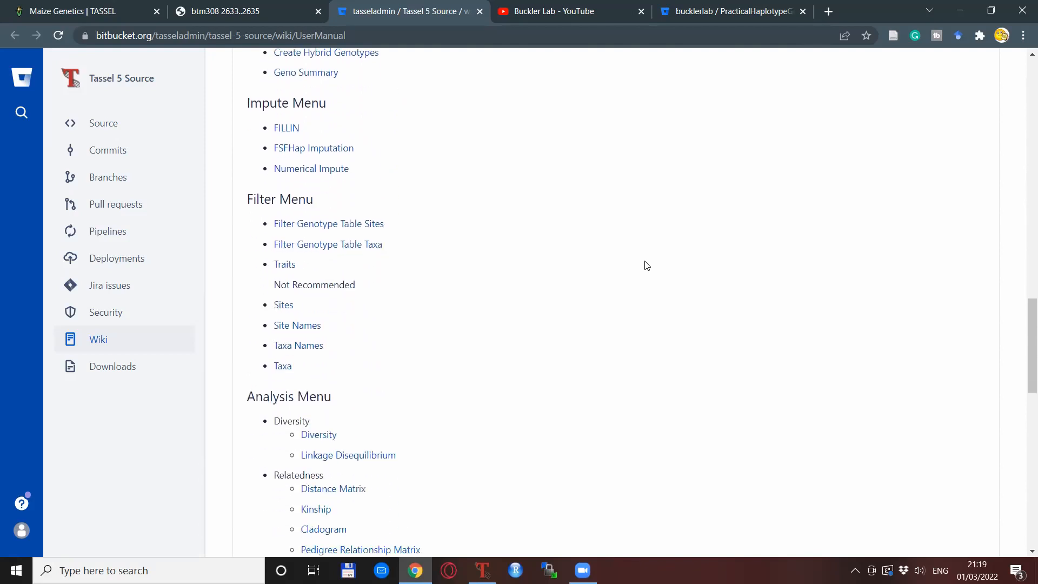
{"action": "scroll", "scroll_direction": "down", "scroll_amount": 3}
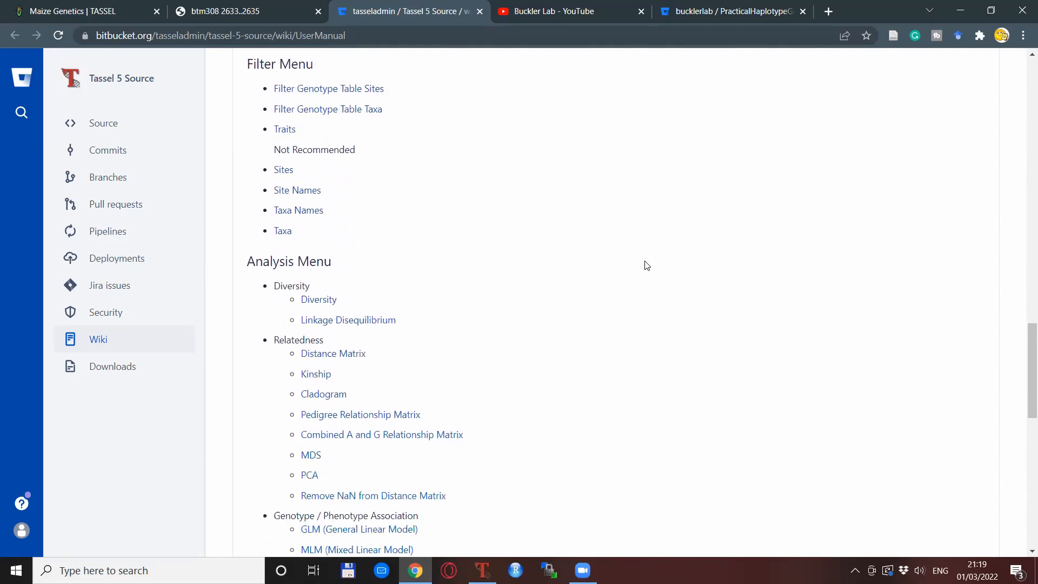
{"action": "scroll", "scroll_direction": "down", "scroll_amount": 3}
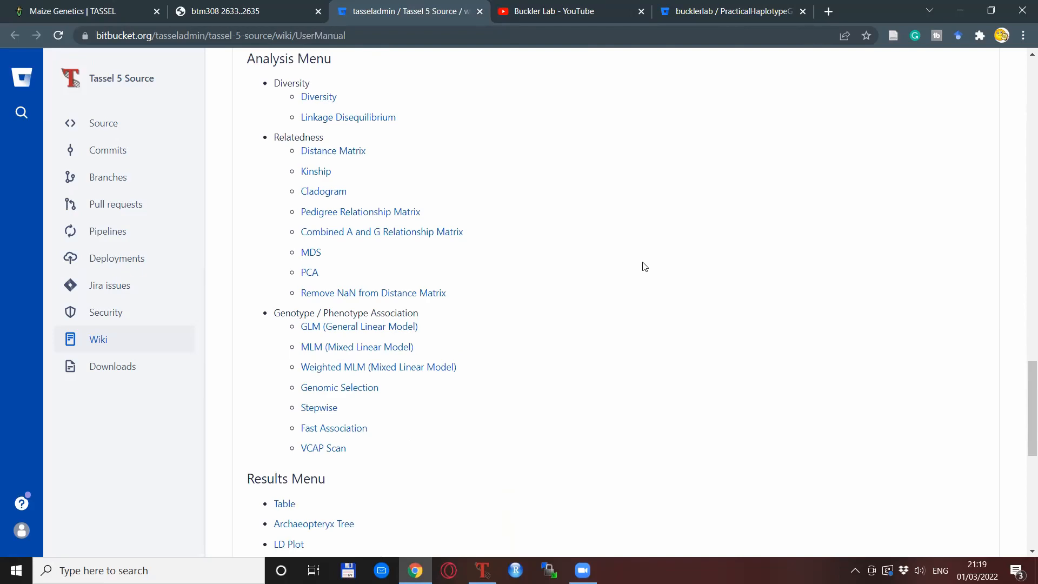
{"action": "left_click", "coordinate": [570, 11]}
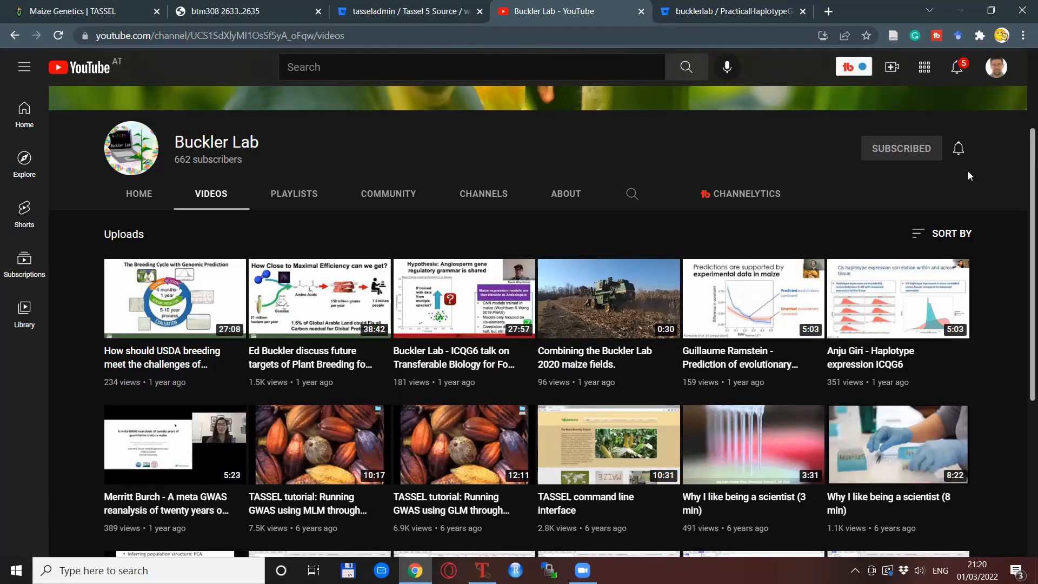
{"action": "mouse_move", "coordinate": [423, 112]}
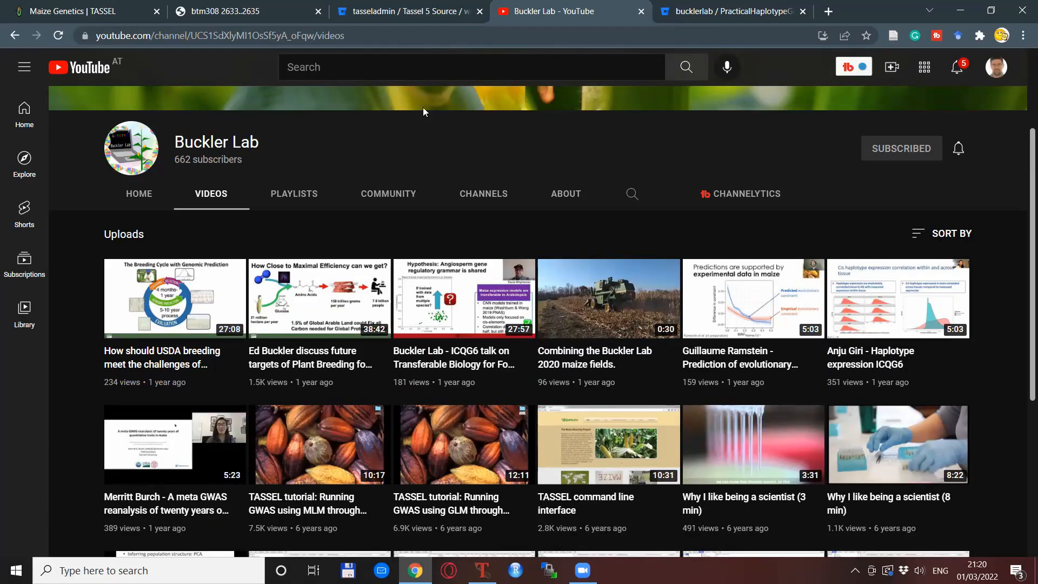
{"action": "mouse_move", "coordinate": [271, 162]}
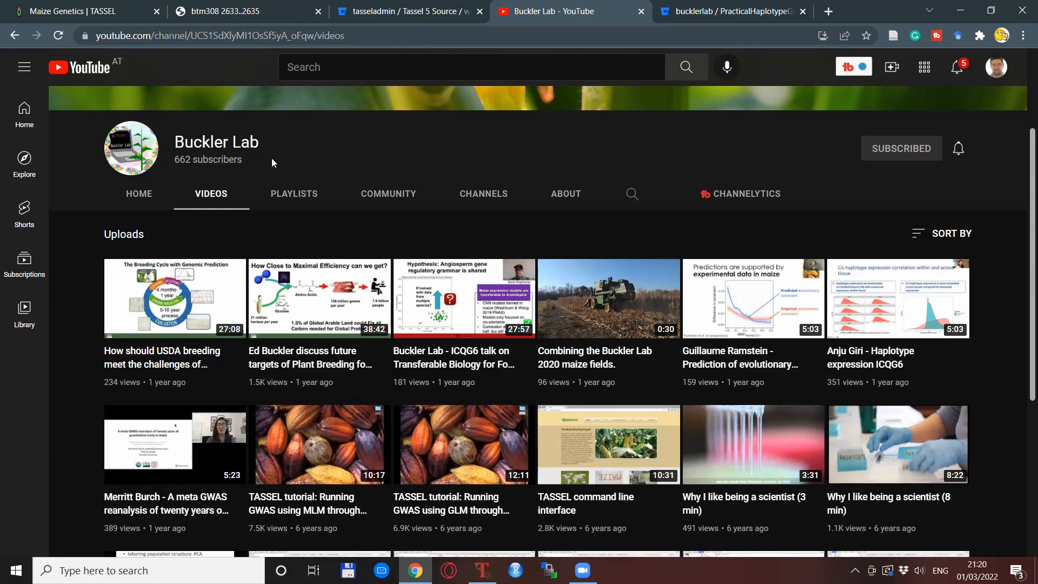
{"action": "mouse_move", "coordinate": [997, 299]}
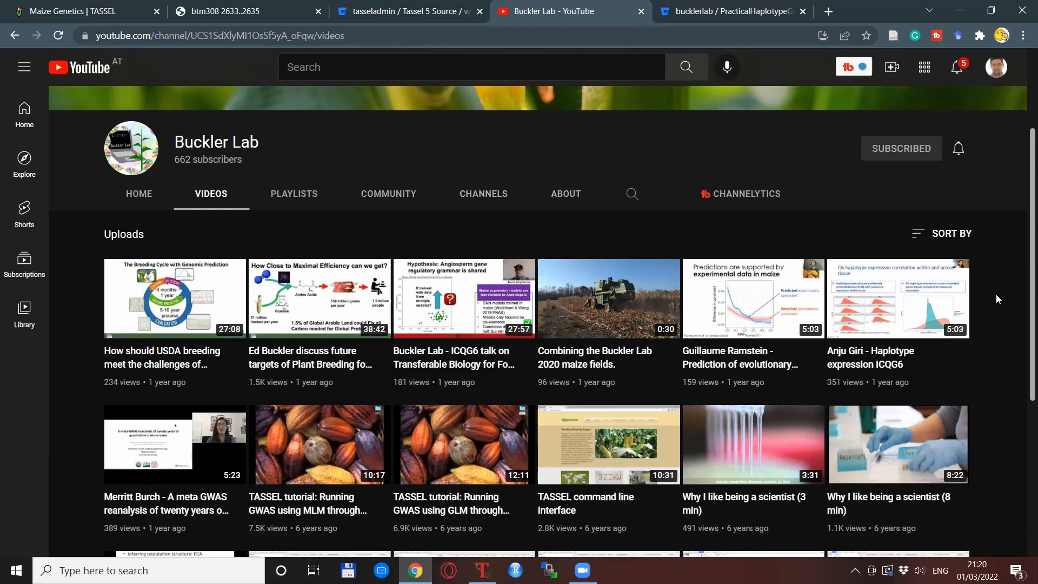
- Scroll the Buckler Lab videos to the TASSEL tutorial series and return to the empty TASSEL workspace
{"action": "scroll", "scroll_direction": "down", "scroll_amount": 3}
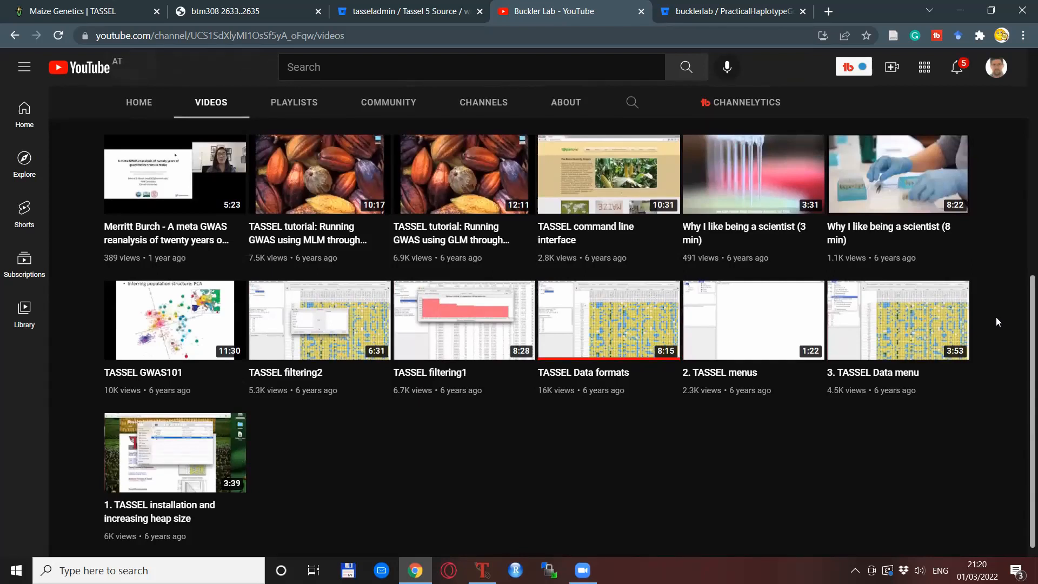
{"action": "mouse_move", "coordinate": [486, 523]}
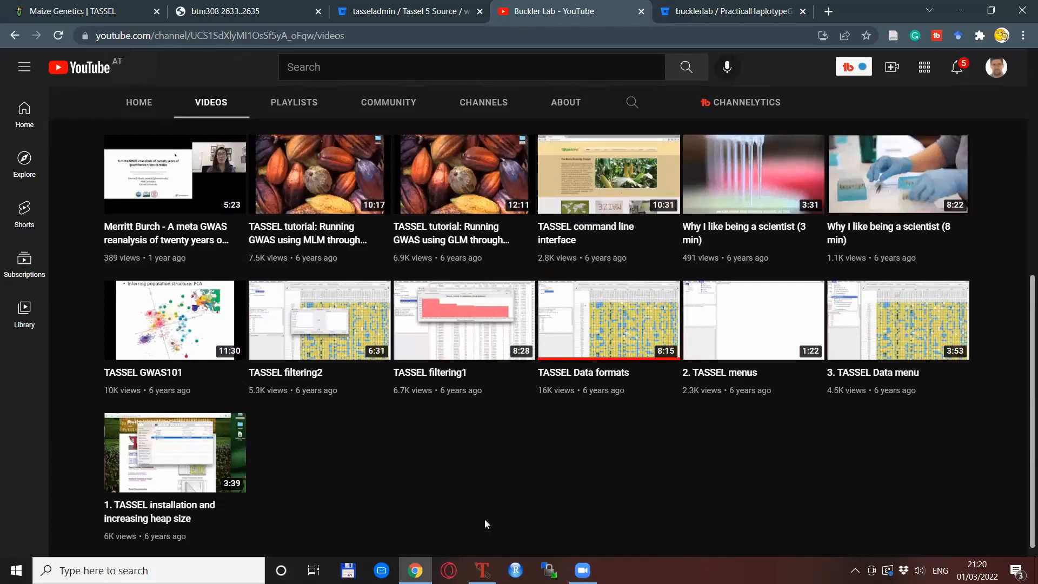
{"action": "mouse_move", "coordinate": [424, 462]}
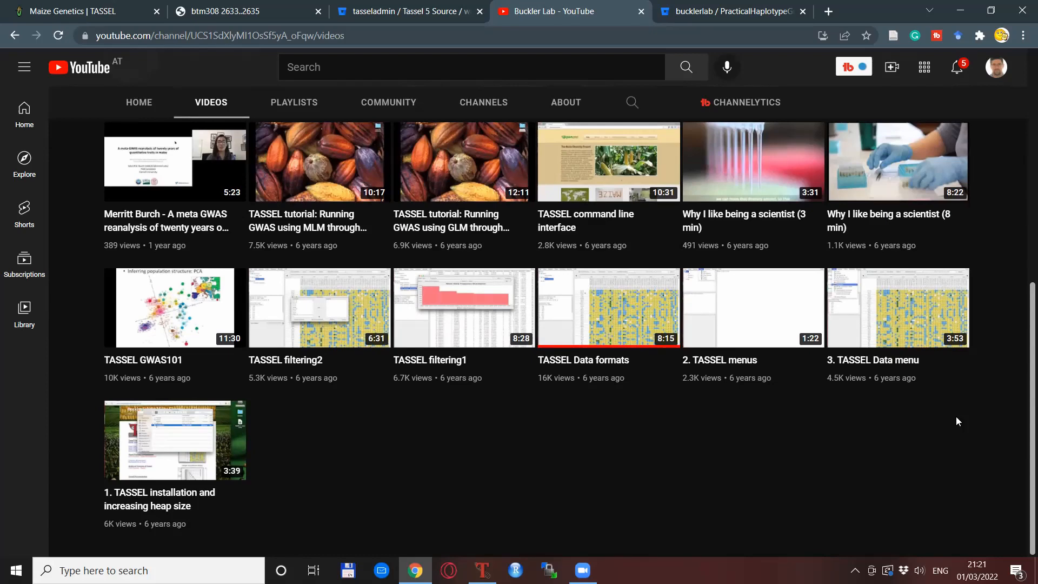
{"action": "mouse_move", "coordinate": [674, 434]}
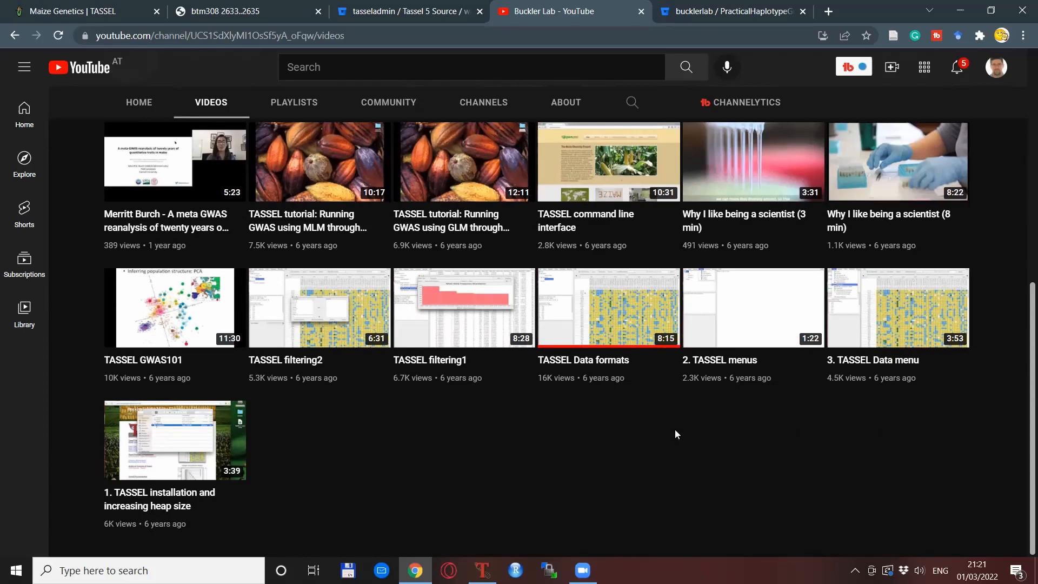
{"action": "mouse_move", "coordinate": [595, 474]}
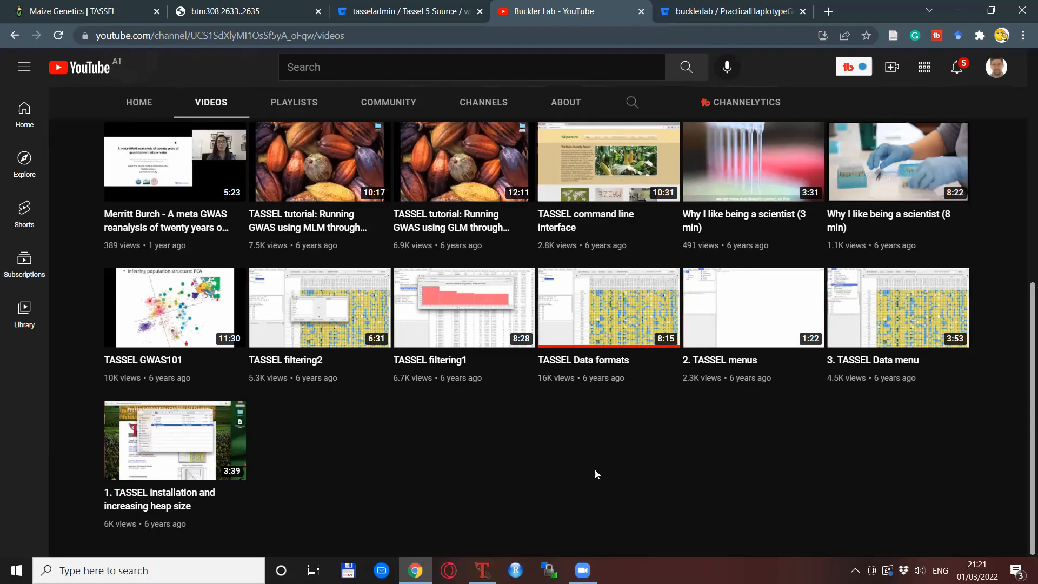
{"action": "left_click", "coordinate": [483, 570]}
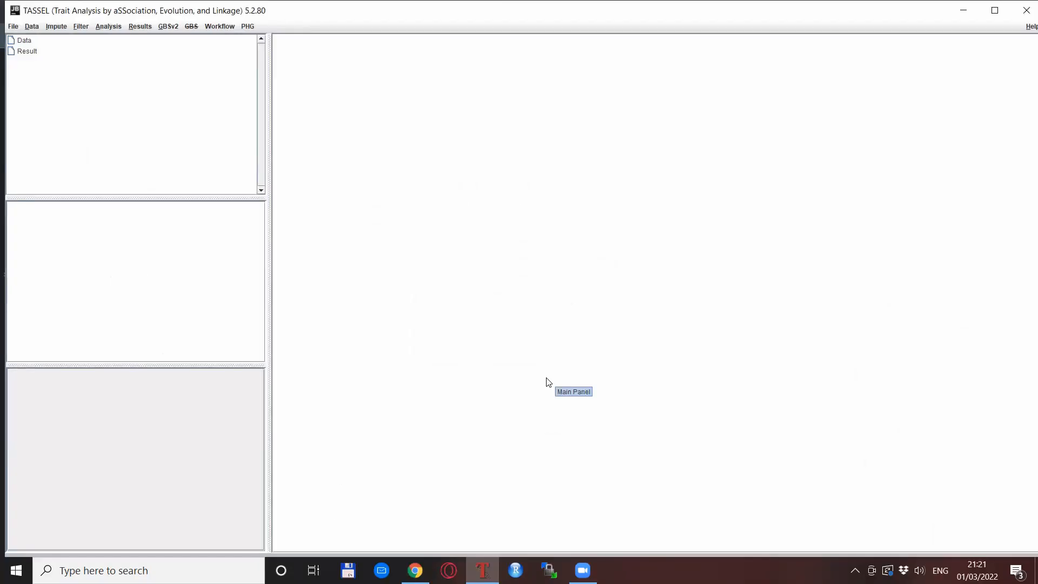
{"action": "mouse_move", "coordinate": [424, 361]}
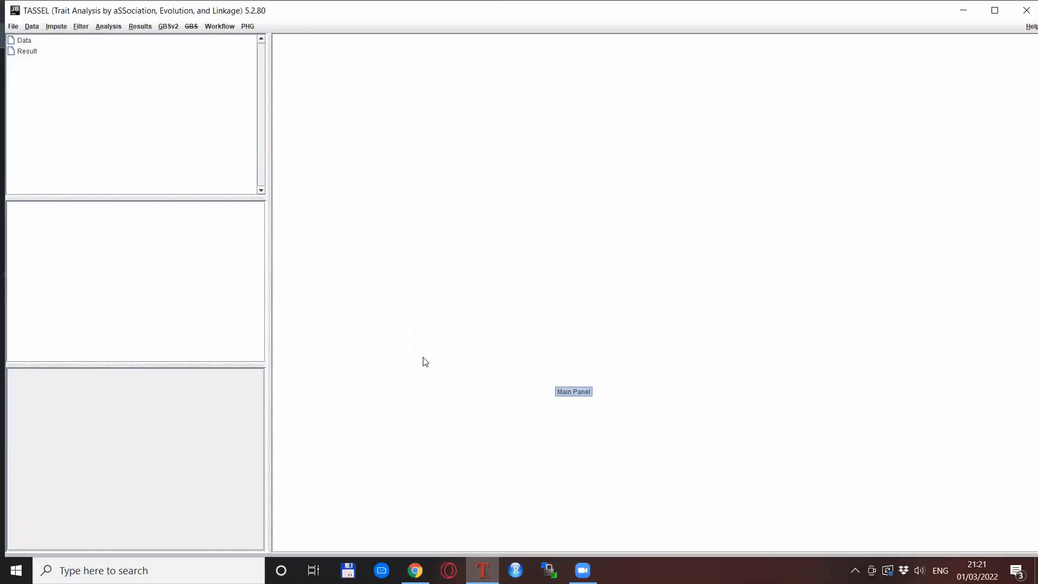
{"action": "mouse_move", "coordinate": [413, 299]}
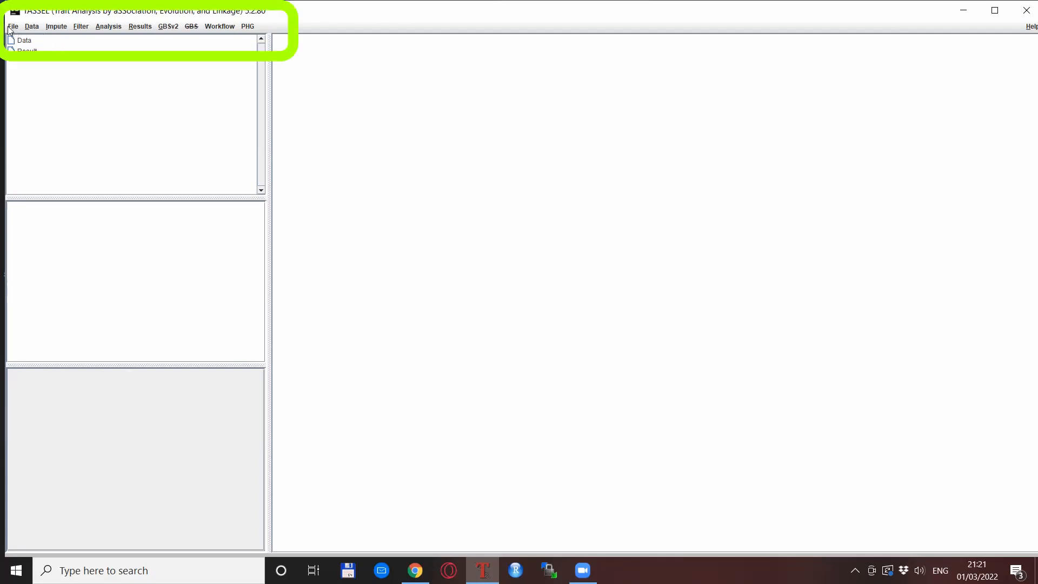
{"action": "mouse_move", "coordinate": [72, 128]}
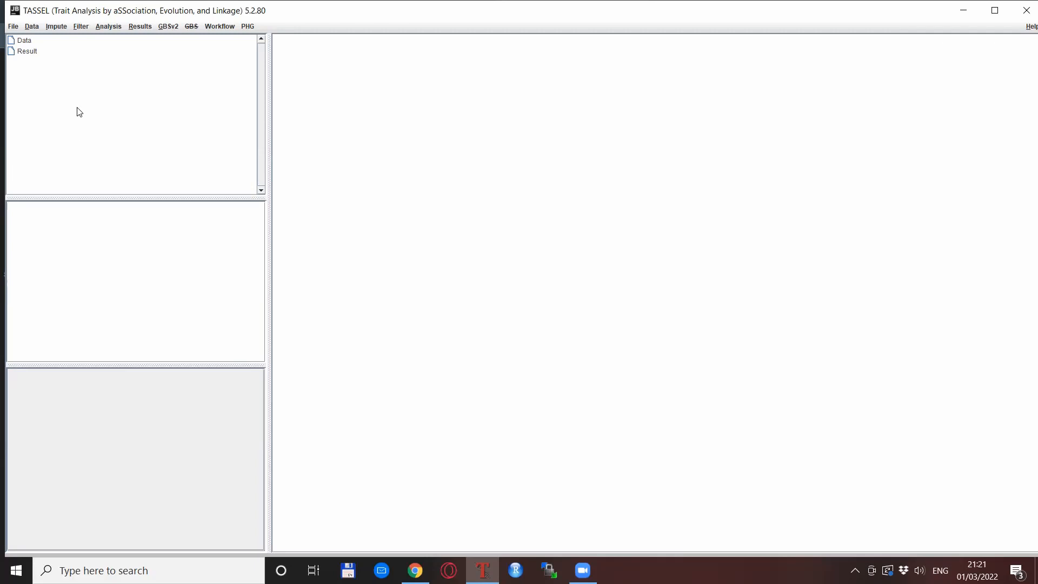
{"action": "mouse_move", "coordinate": [66, 72]}
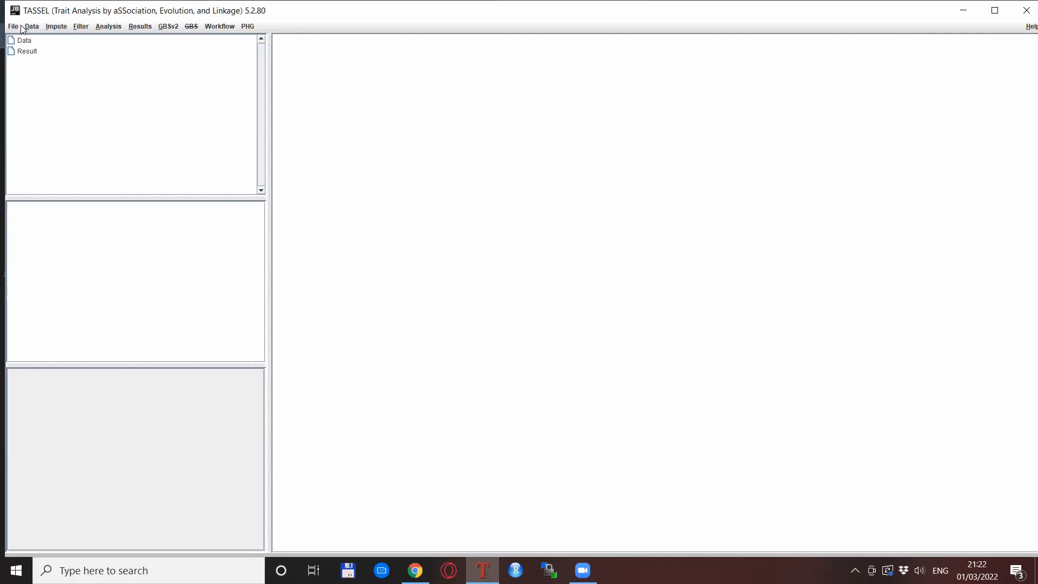
- Browse the File, Data, Impute and Filter menus to see their available tools
{"action": "left_click", "coordinate": [12, 26]}
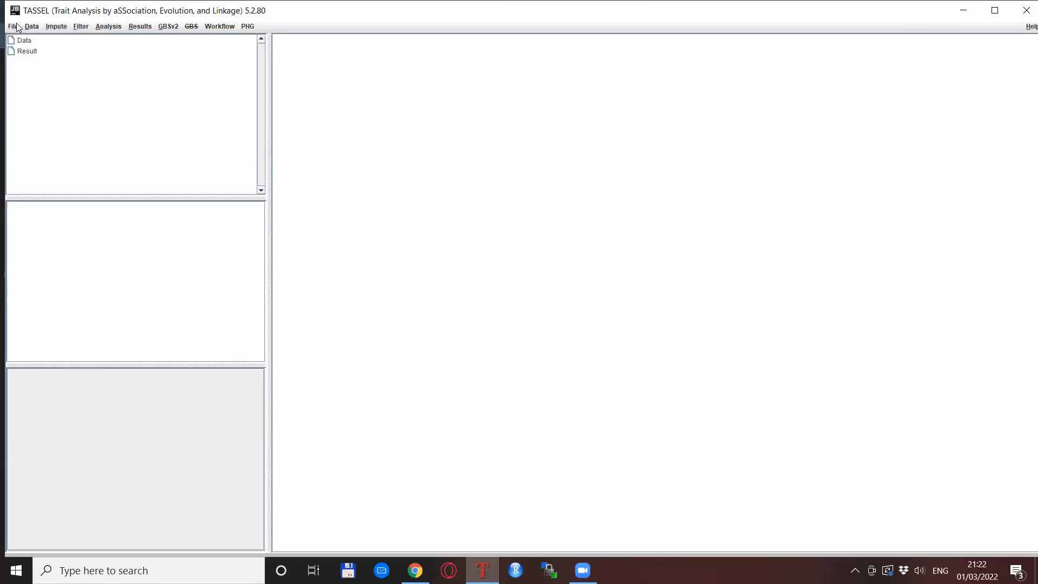
{"action": "left_click", "coordinate": [32, 26]}
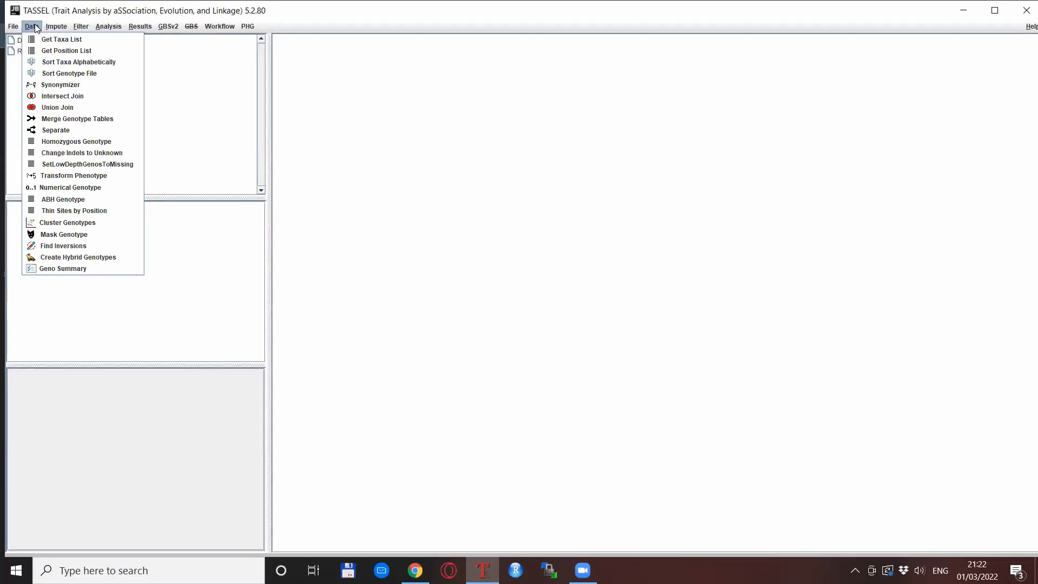
{"action": "left_click", "coordinate": [56, 26]}
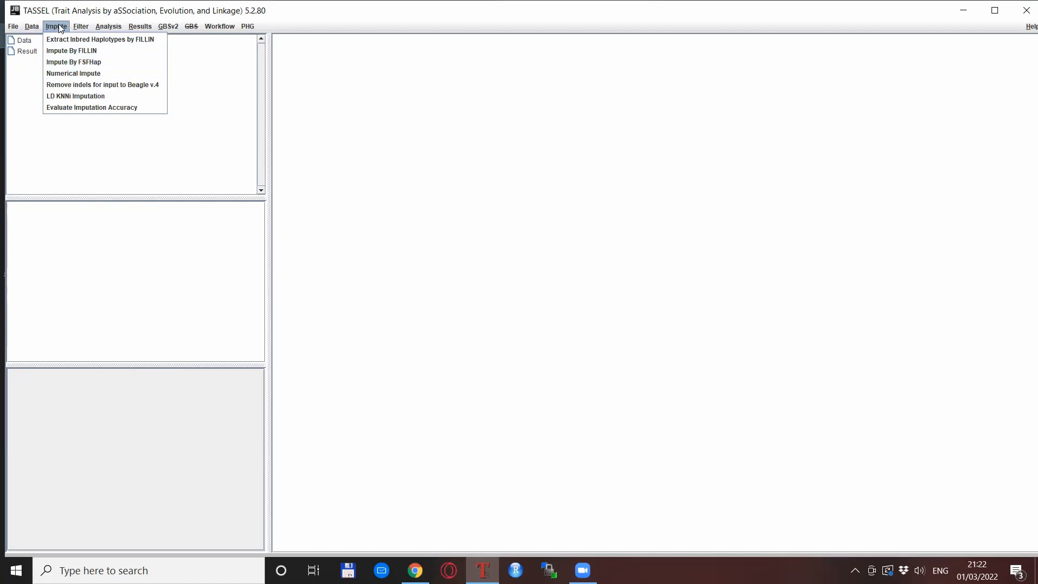
{"action": "left_click", "coordinate": [80, 26]}
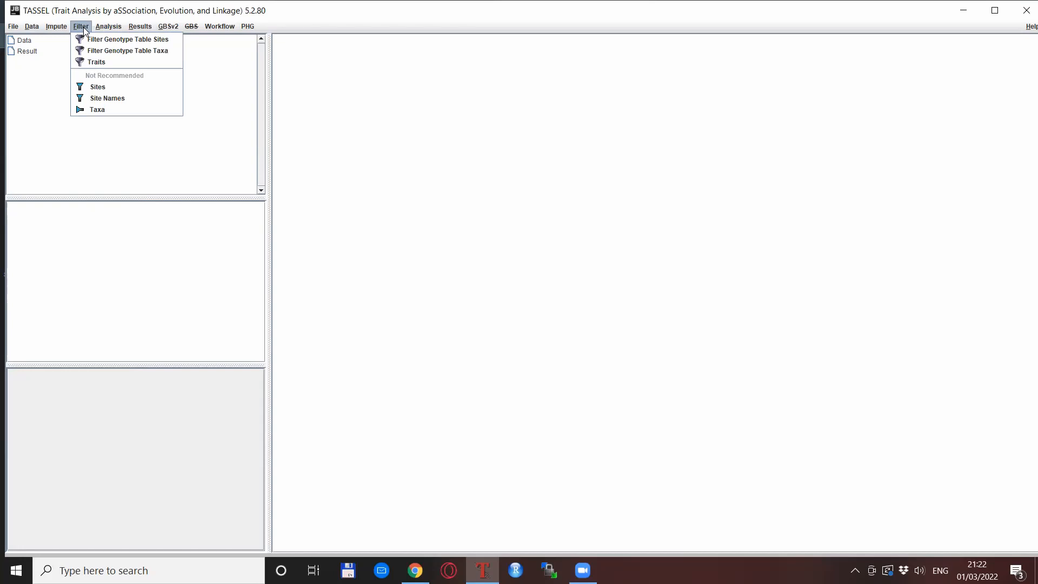
{"action": "mouse_move", "coordinate": [73, 58]}
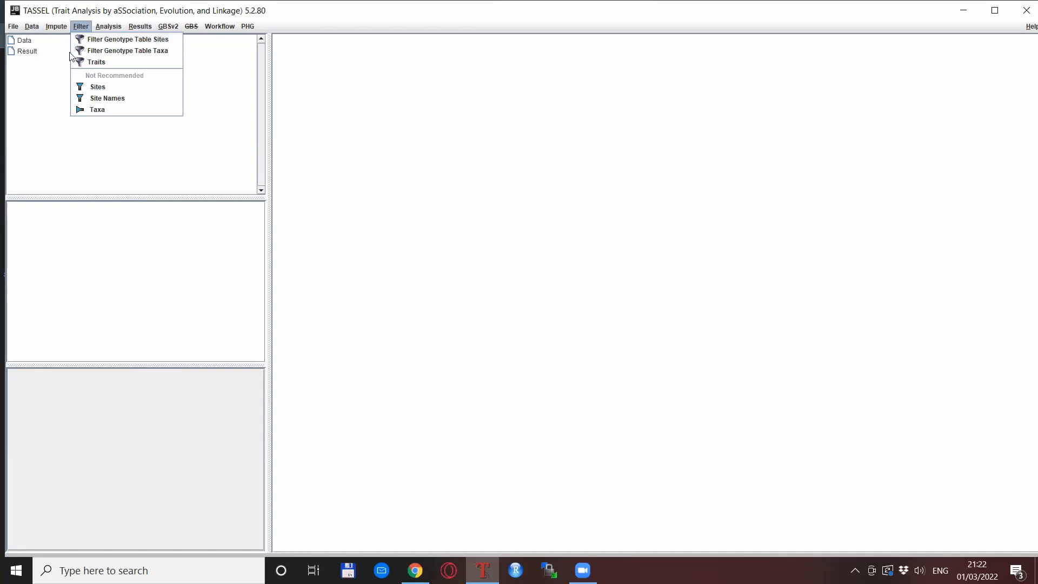
{"action": "mouse_move", "coordinate": [85, 28]}
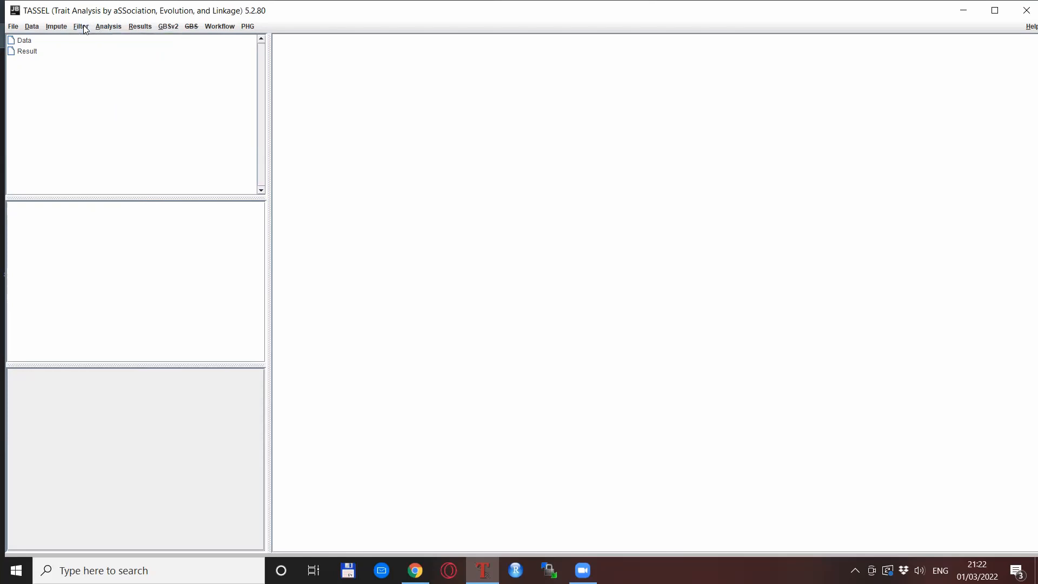
{"action": "mouse_move", "coordinate": [151, 52]}
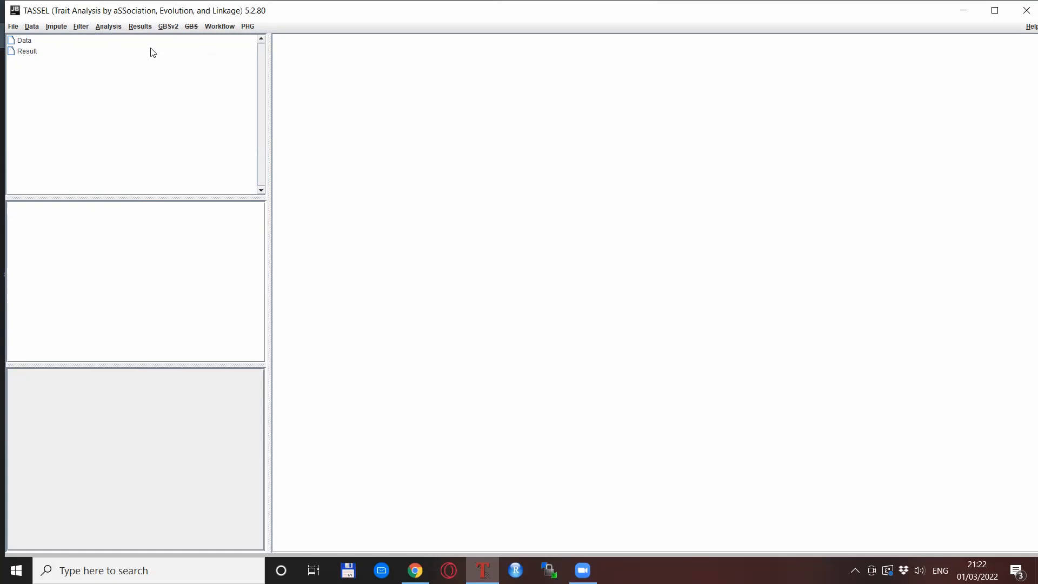
{"action": "left_click", "coordinate": [108, 26]}
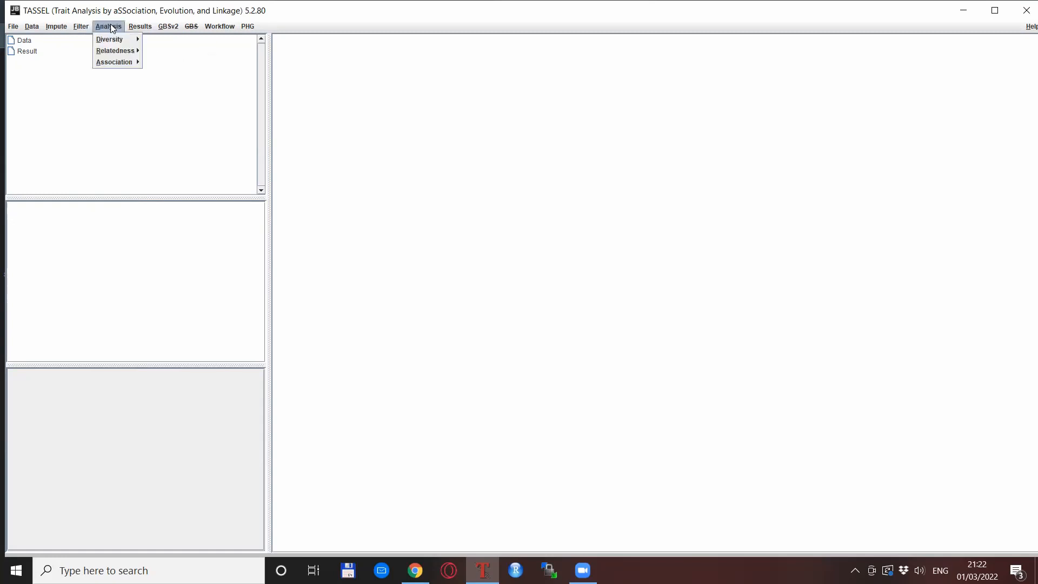
{"action": "left_click", "coordinate": [113, 61]}
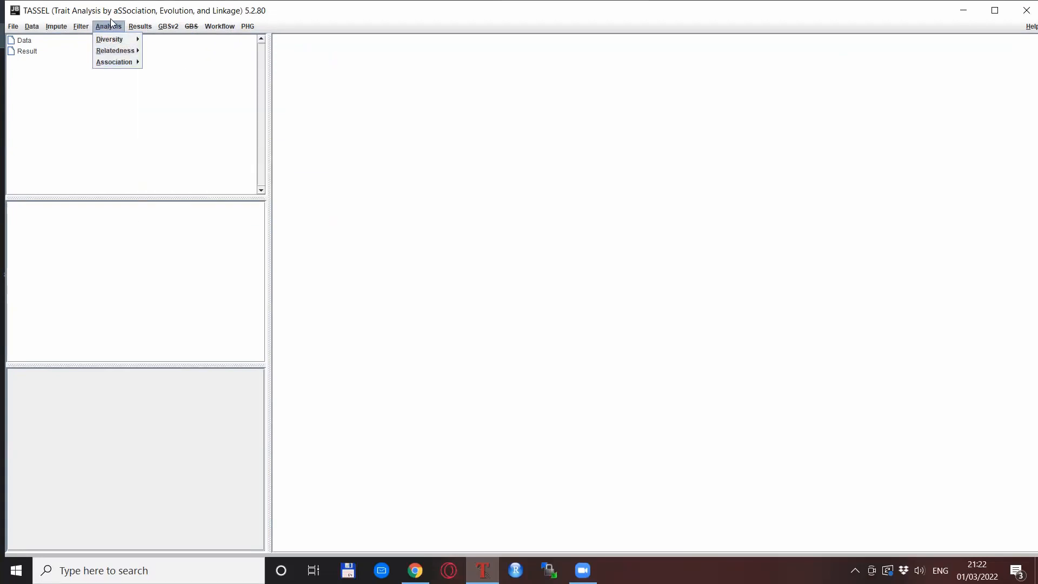
{"action": "left_click", "coordinate": [140, 26]}
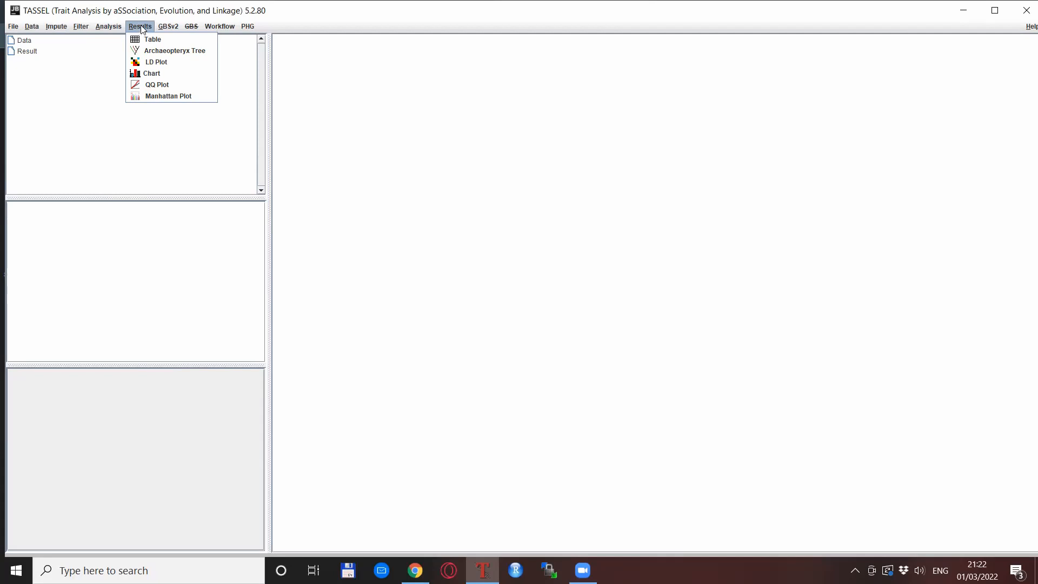
{"action": "left_click", "coordinate": [168, 26]}
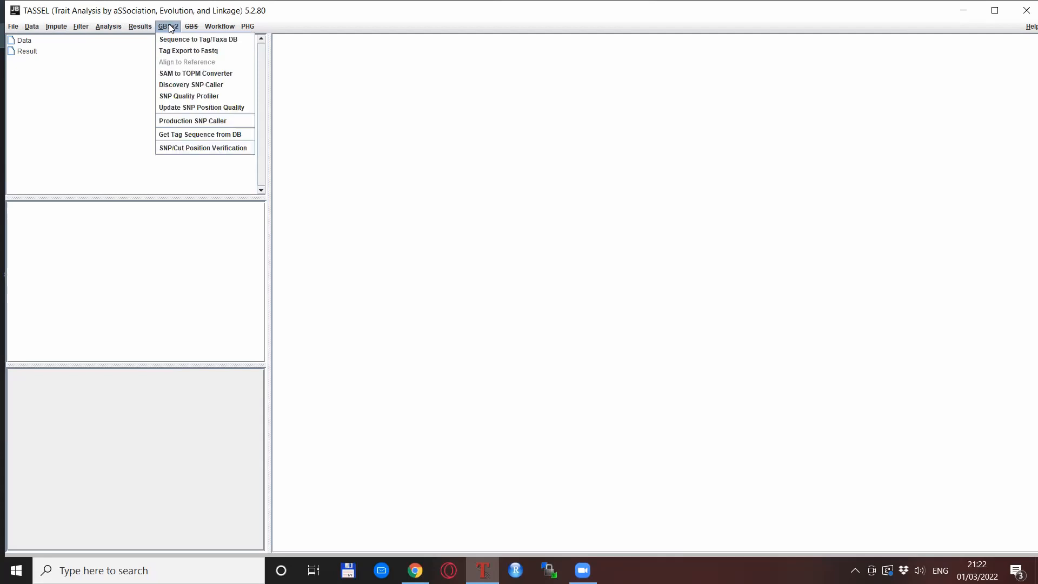
{"action": "mouse_move", "coordinate": [338, 91]}
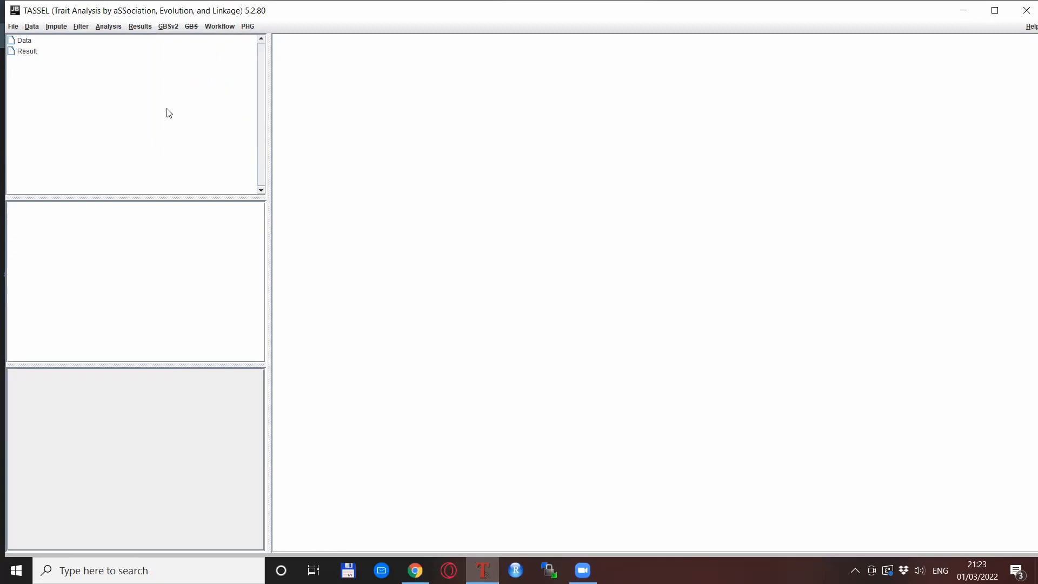
{"action": "mouse_move", "coordinate": [186, 66]}
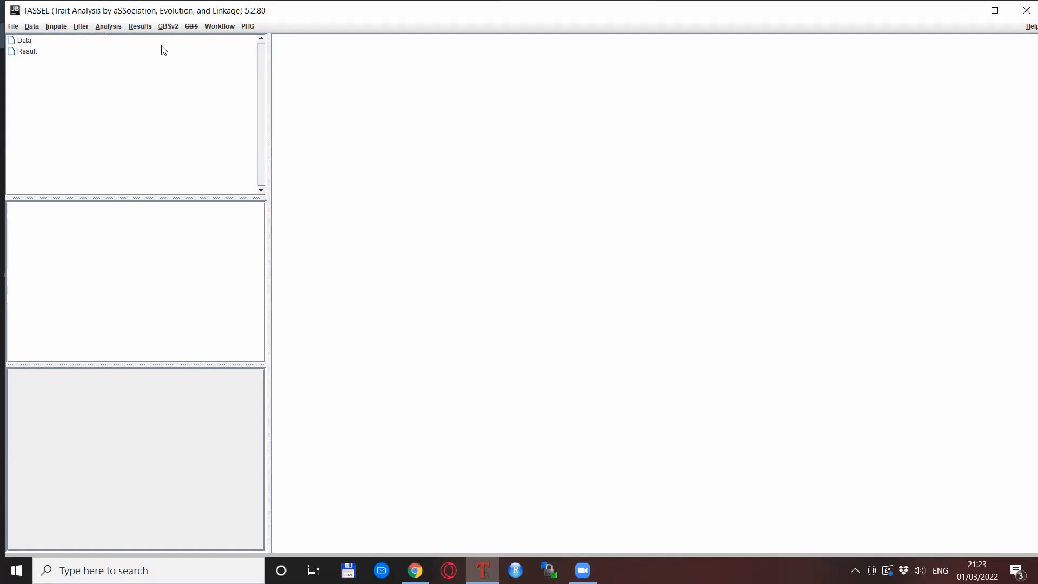
{"action": "left_click", "coordinate": [168, 26]}
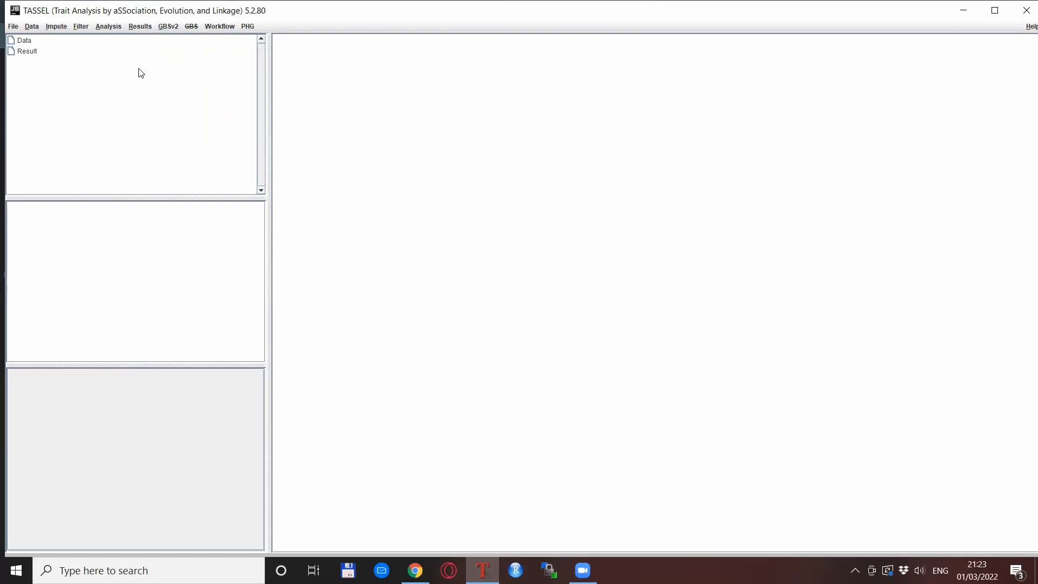
{"action": "left_click", "coordinate": [168, 26]}
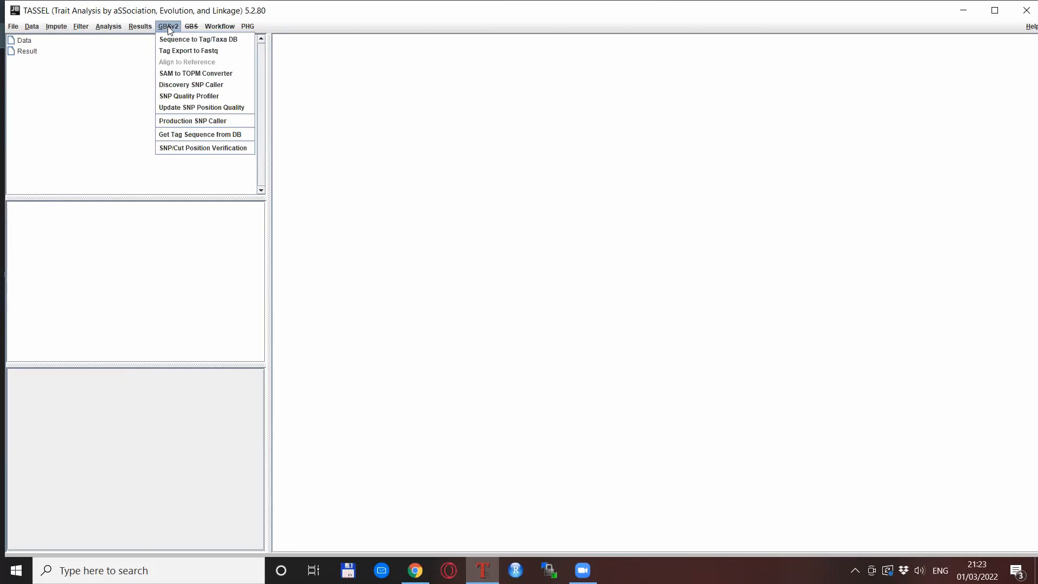
{"action": "left_click", "coordinate": [190, 26]}
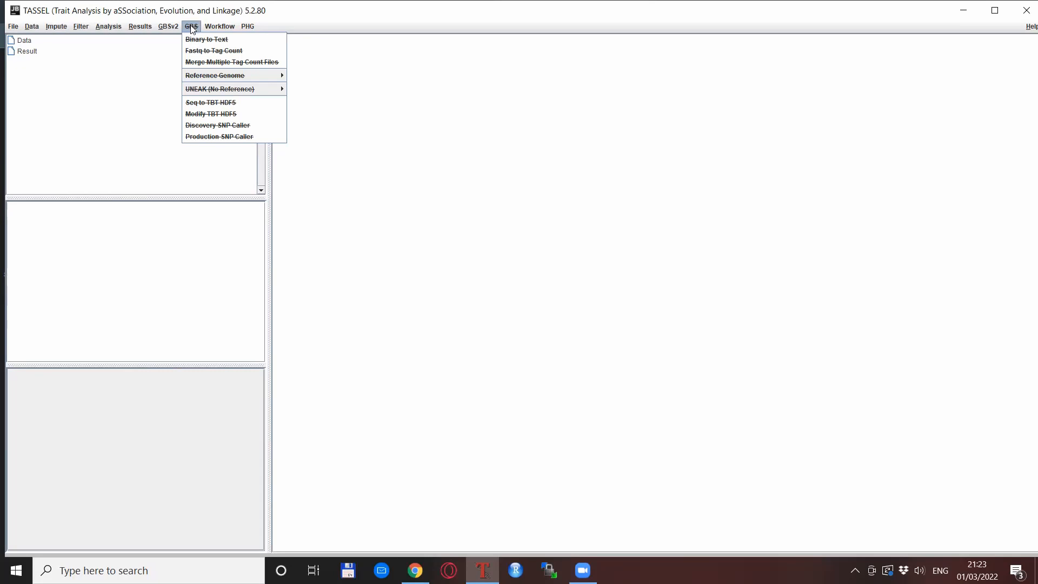
{"action": "mouse_move", "coordinate": [207, 38]}
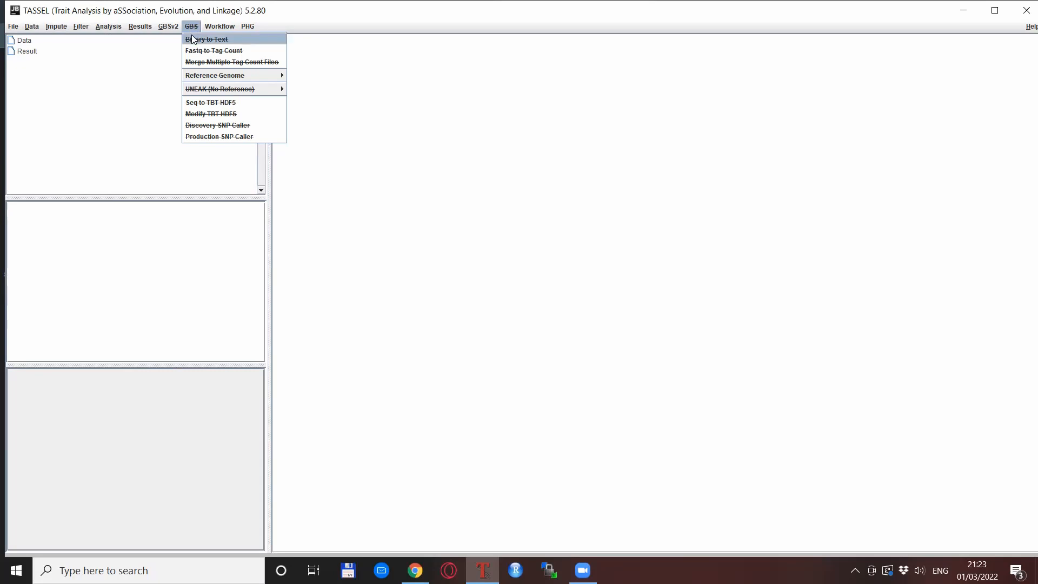
{"action": "mouse_move", "coordinate": [213, 51]}
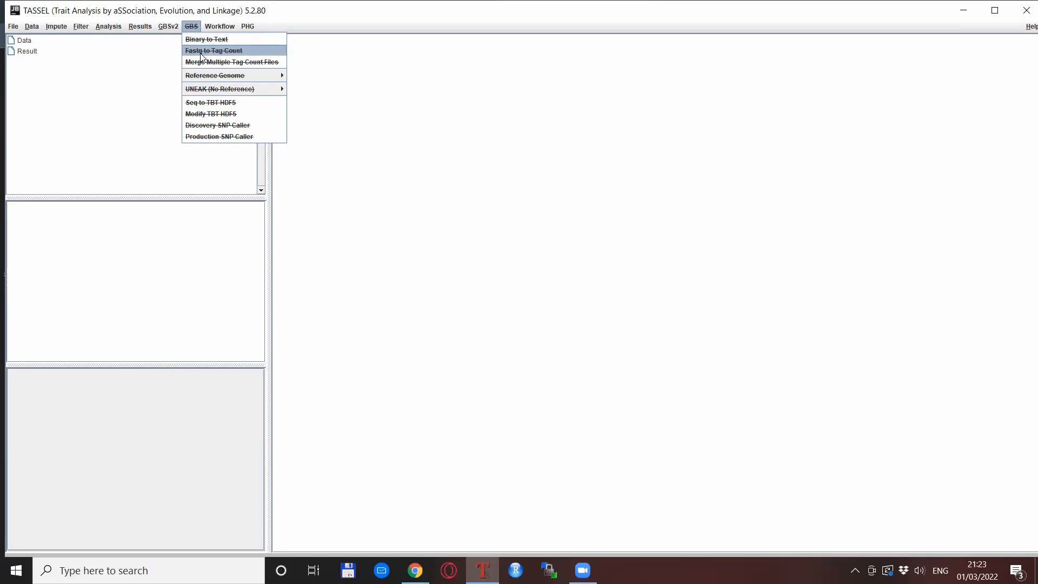
{"action": "mouse_move", "coordinate": [195, 33]}
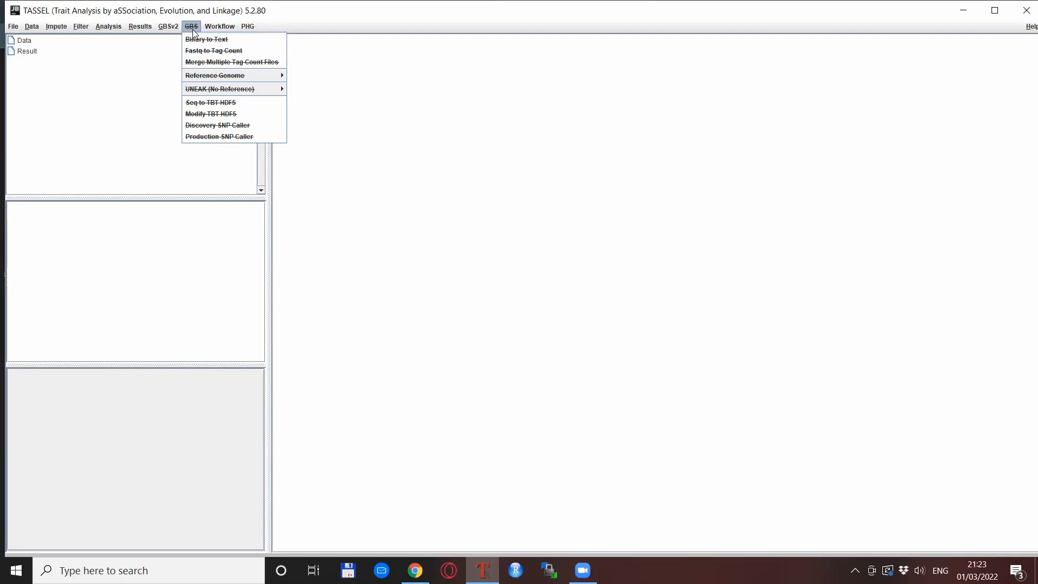
{"action": "left_click", "coordinate": [220, 26]}
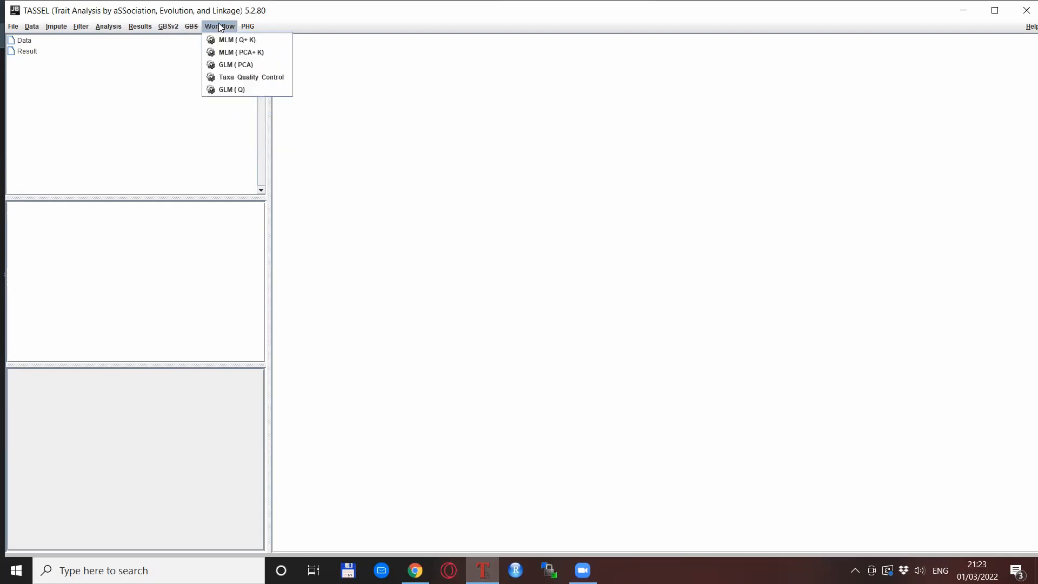
{"action": "mouse_move", "coordinate": [236, 39]}
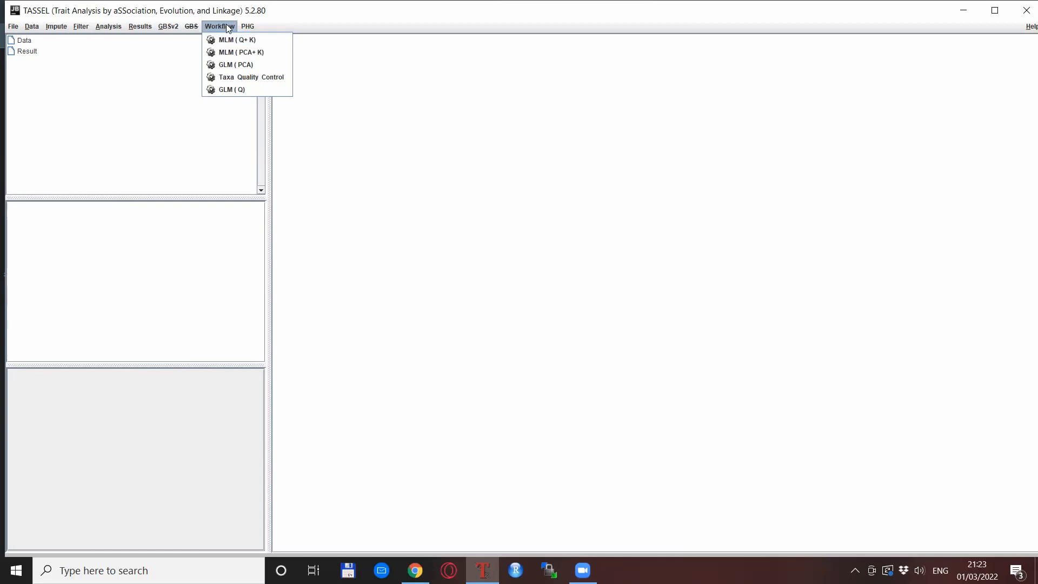
{"action": "left_click", "coordinate": [191, 25]}
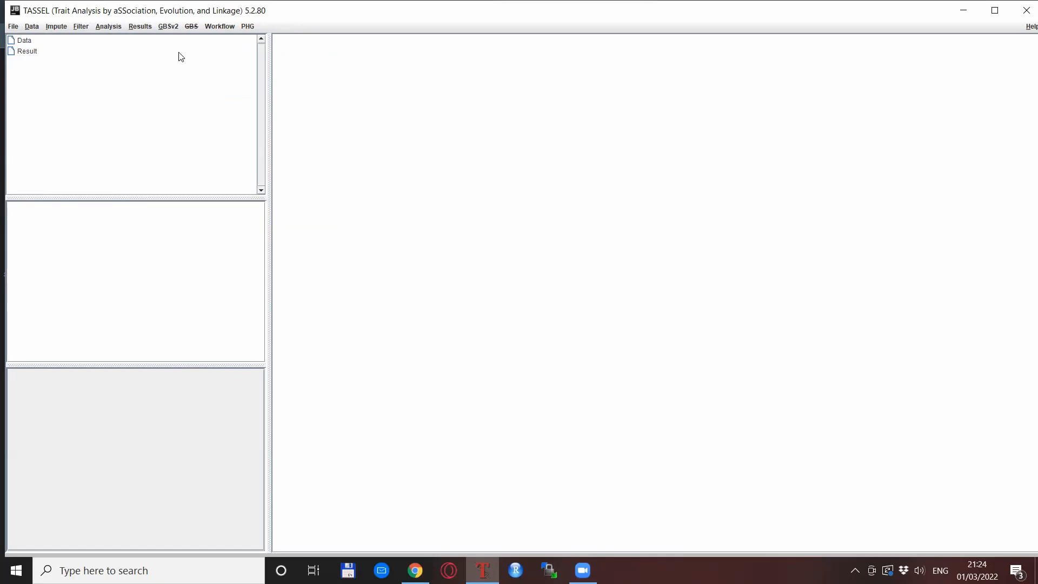
{"action": "mouse_move", "coordinate": [241, 69]}
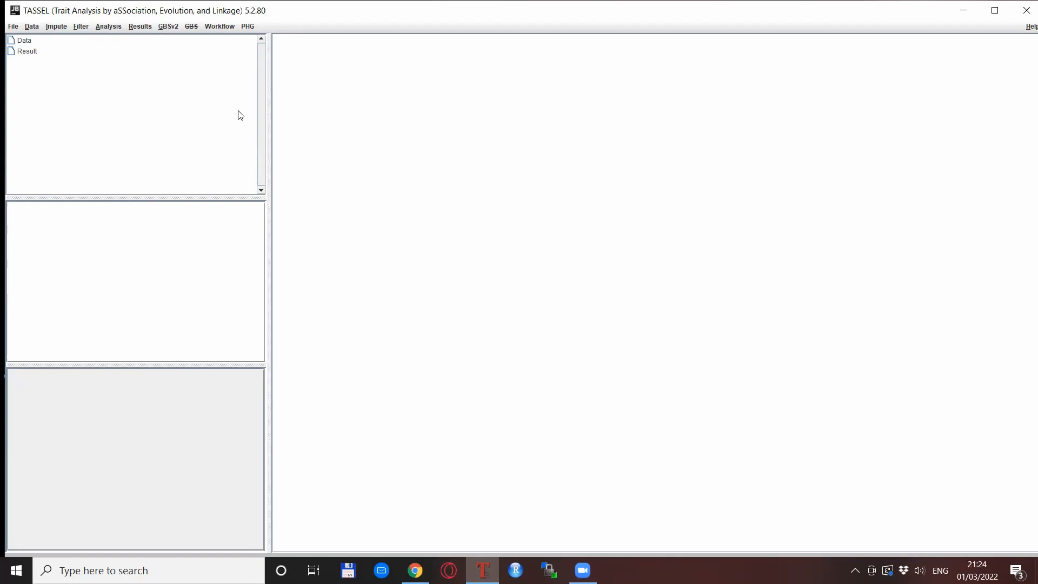
{"action": "mouse_move", "coordinate": [252, 57]}
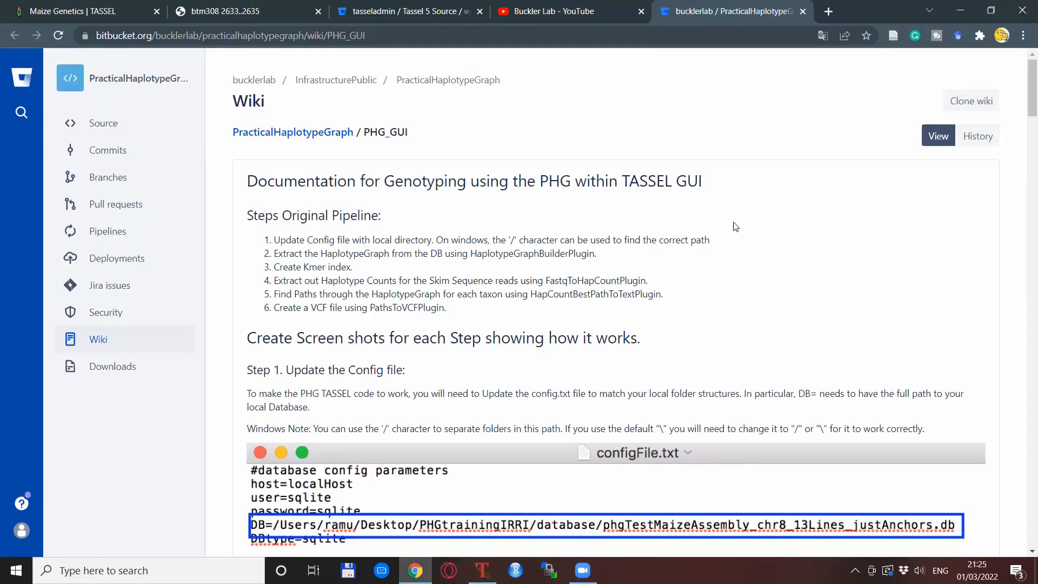
{"action": "mouse_move", "coordinate": [619, 217]}
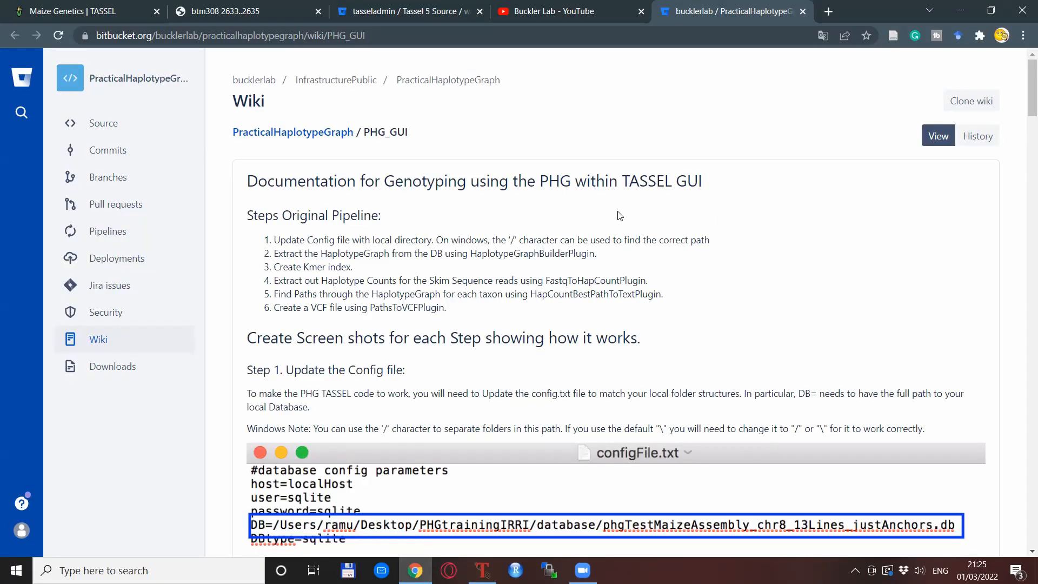
{"action": "mouse_move", "coordinate": [499, 163]}
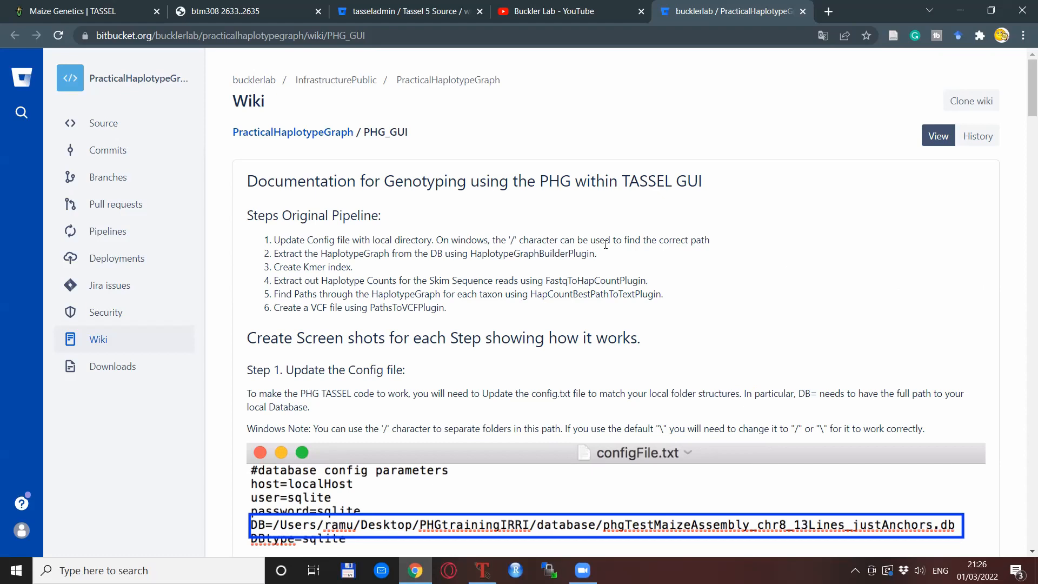
- Scroll through the PHG_GUI wiki steps and return to the TASSEL workspace
{"action": "scroll", "scroll_direction": "down", "scroll_amount": 3}
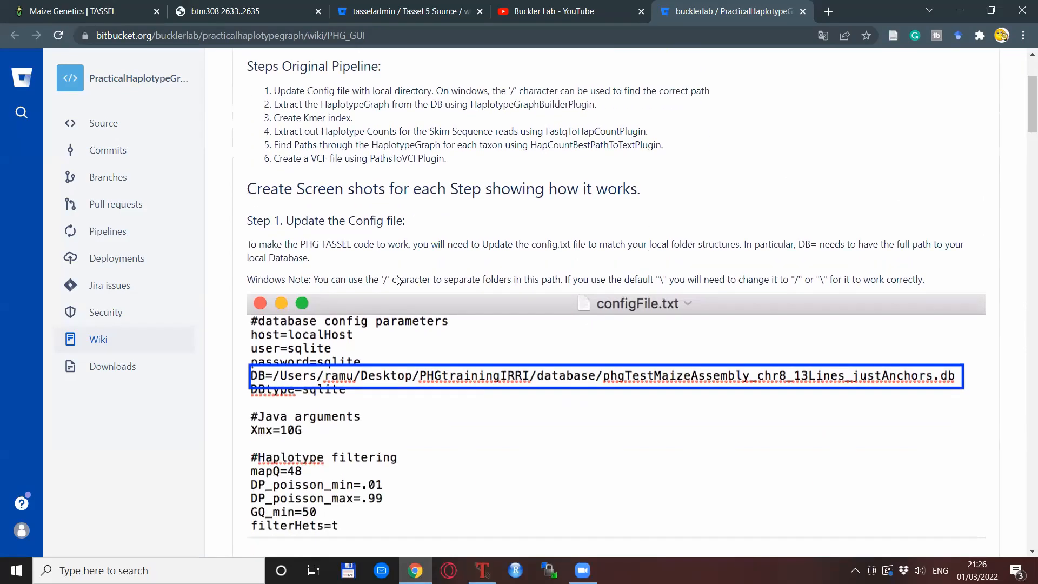
{"action": "scroll", "scroll_direction": "up", "scroll_amount": 3}
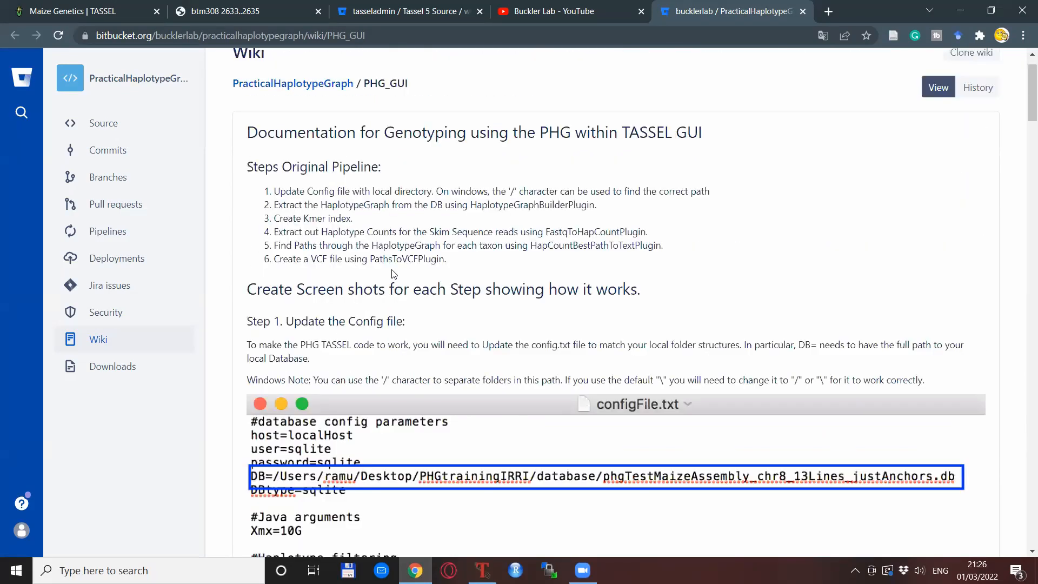
{"action": "scroll", "scroll_direction": "up", "scroll_amount": 3}
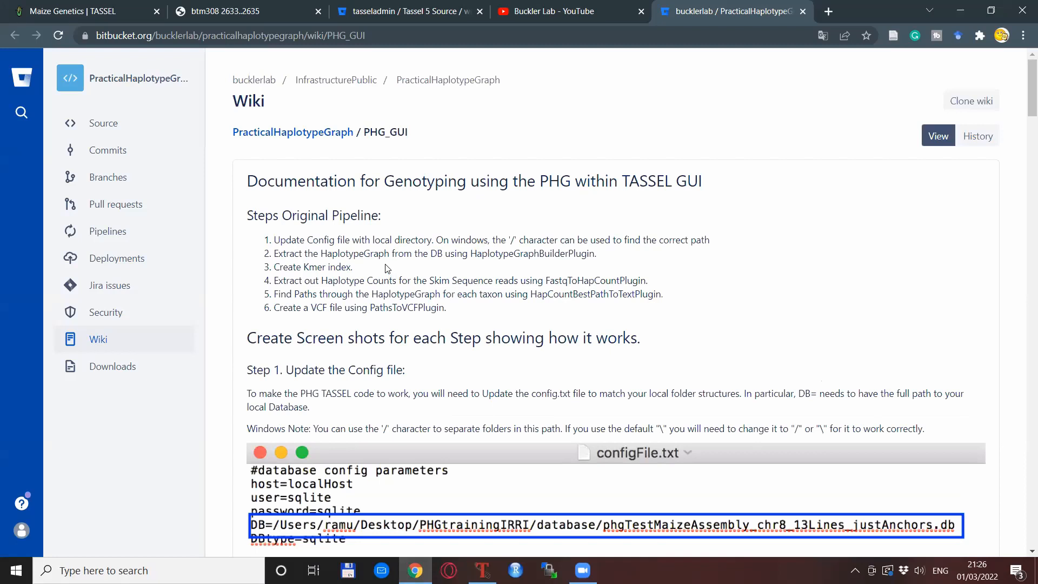
{"action": "left_click", "coordinate": [482, 569]}
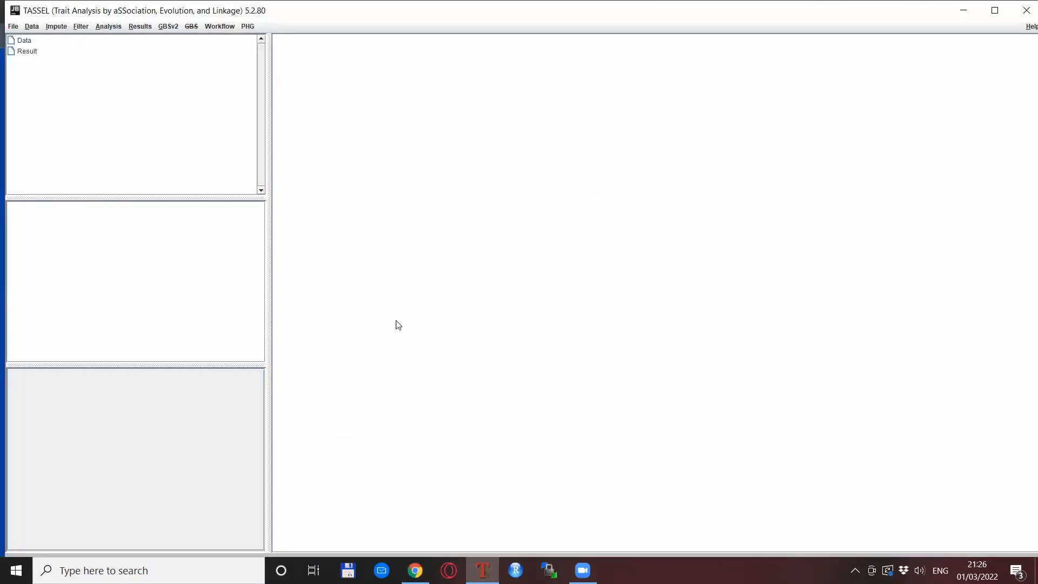
{"action": "mouse_move", "coordinate": [464, 317]}
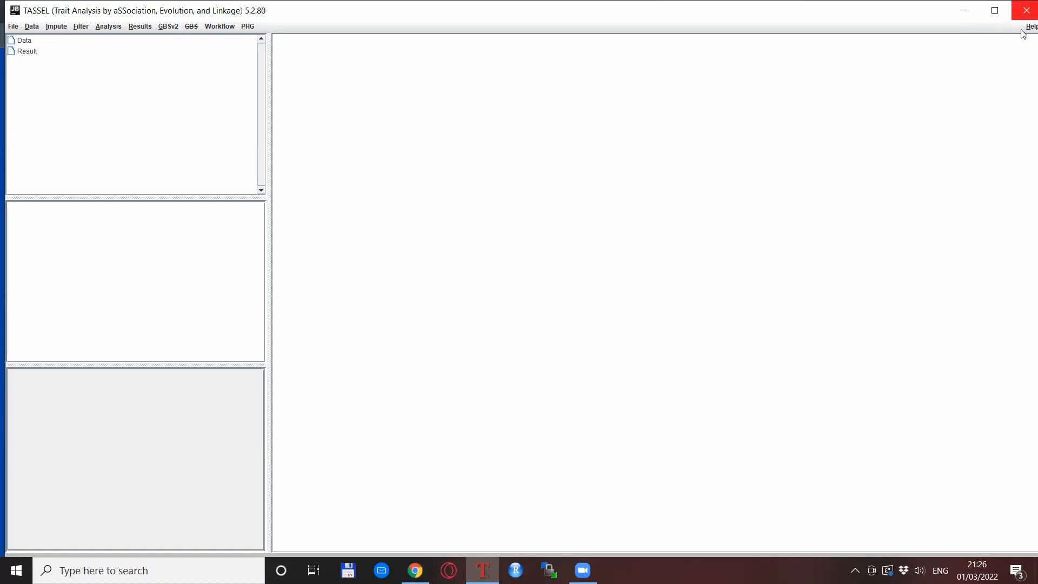
- Show the Help menu listing Help Manual, About, Show Memory and Logging
{"action": "left_click", "coordinate": [1031, 26]}
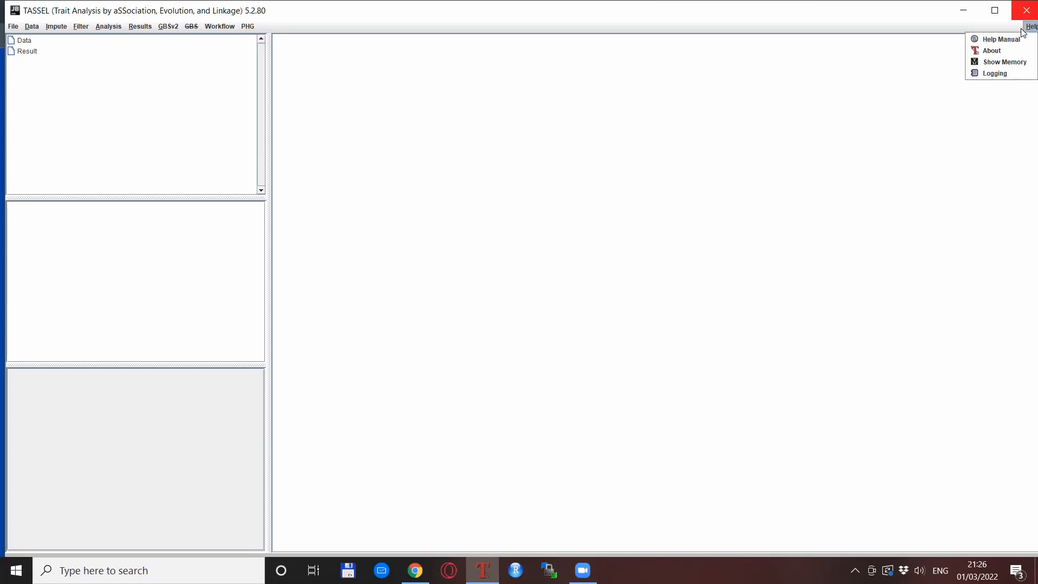
{"action": "mouse_move", "coordinate": [999, 39]}
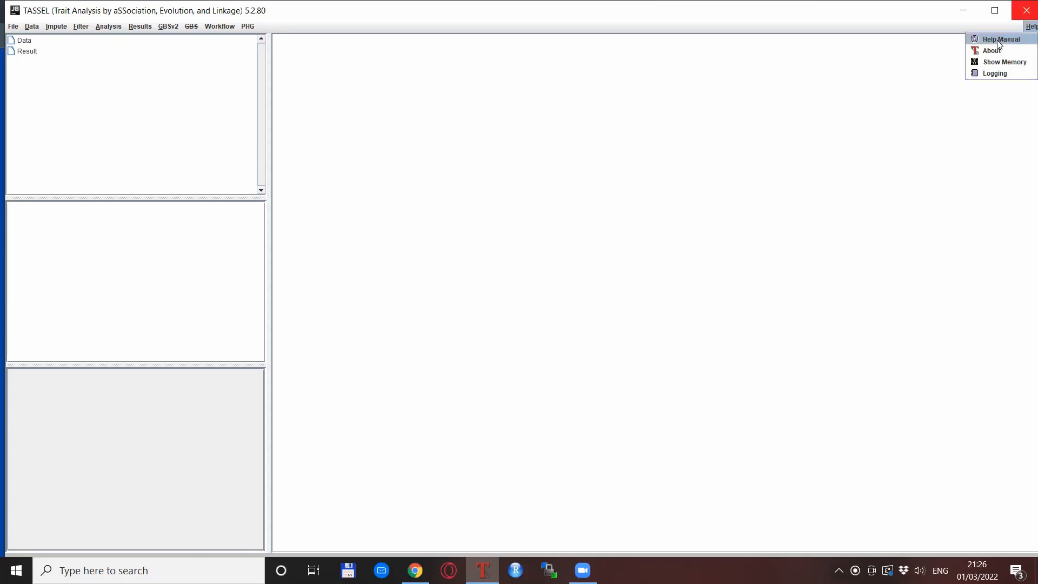
{"action": "mouse_move", "coordinate": [992, 51]}
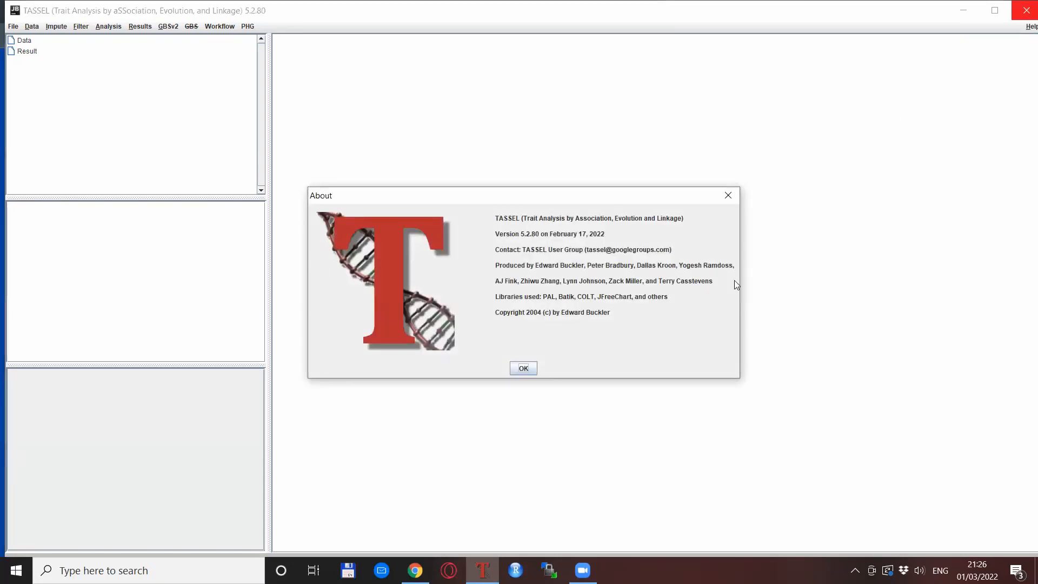
{"action": "mouse_move", "coordinate": [819, 237]}
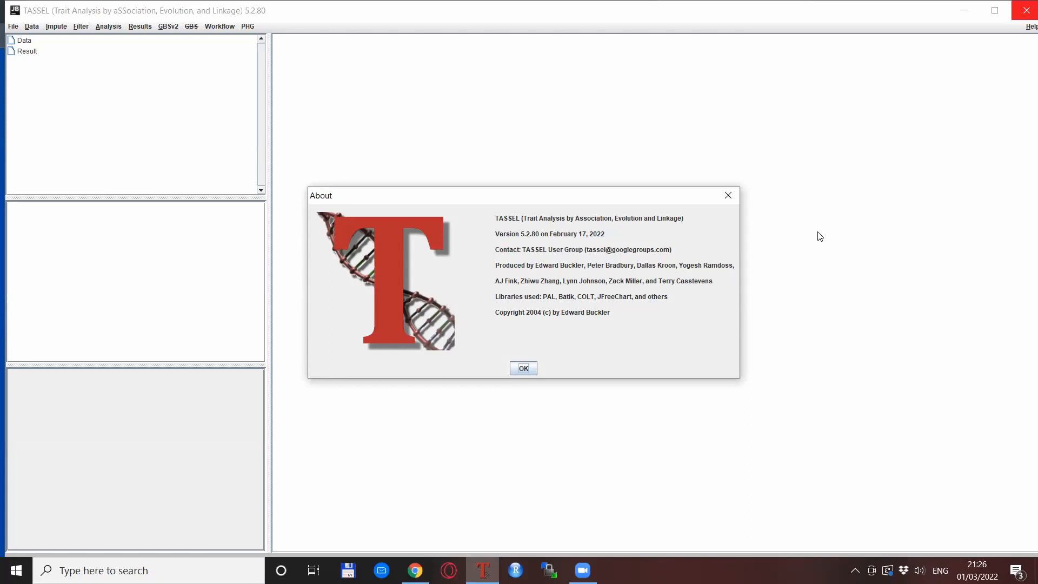
{"action": "mouse_move", "coordinate": [586, 305]}
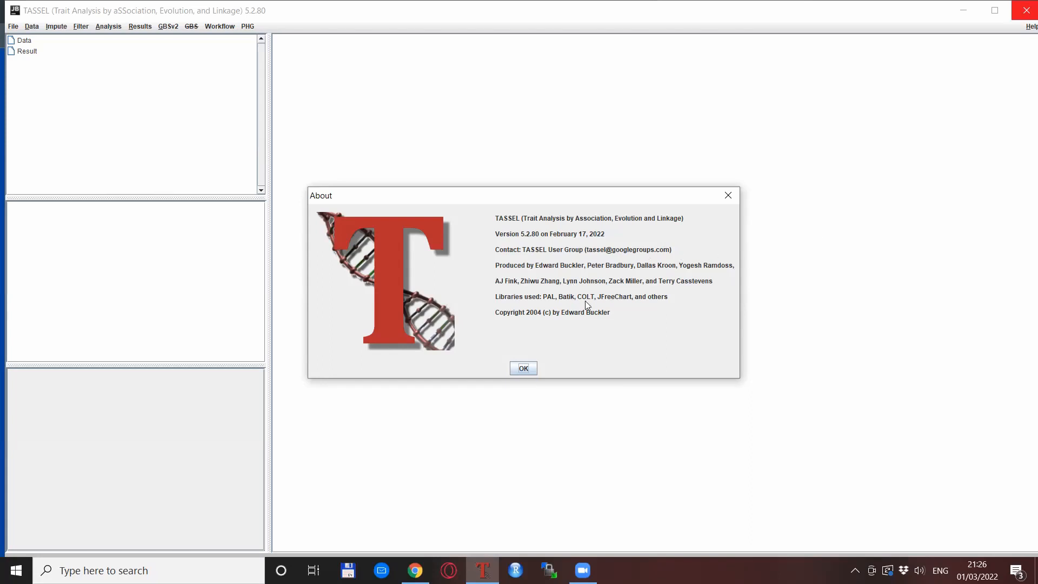
{"action": "mouse_move", "coordinate": [500, 259]}
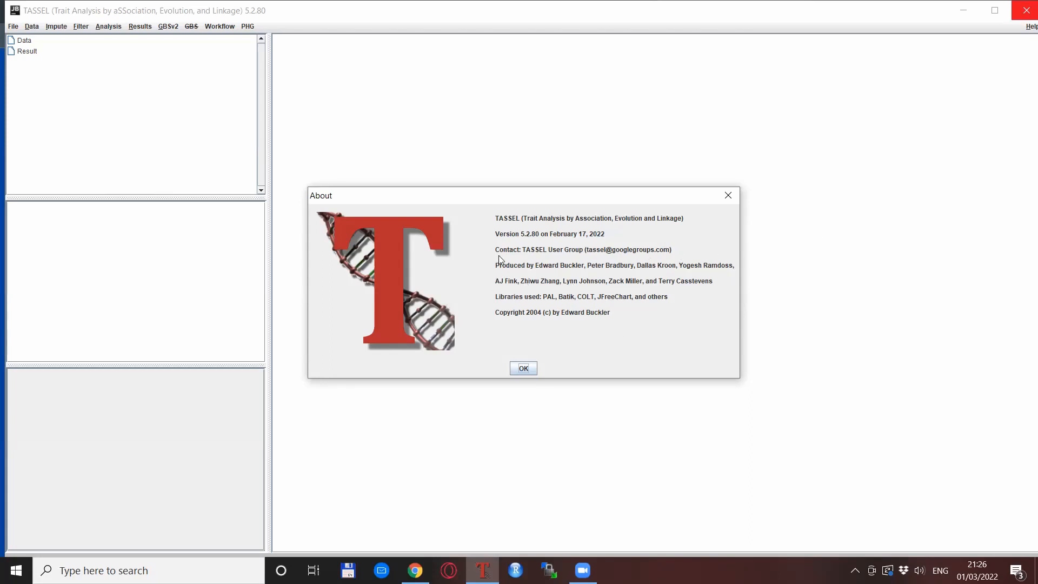
{"action": "mouse_move", "coordinate": [621, 257]}
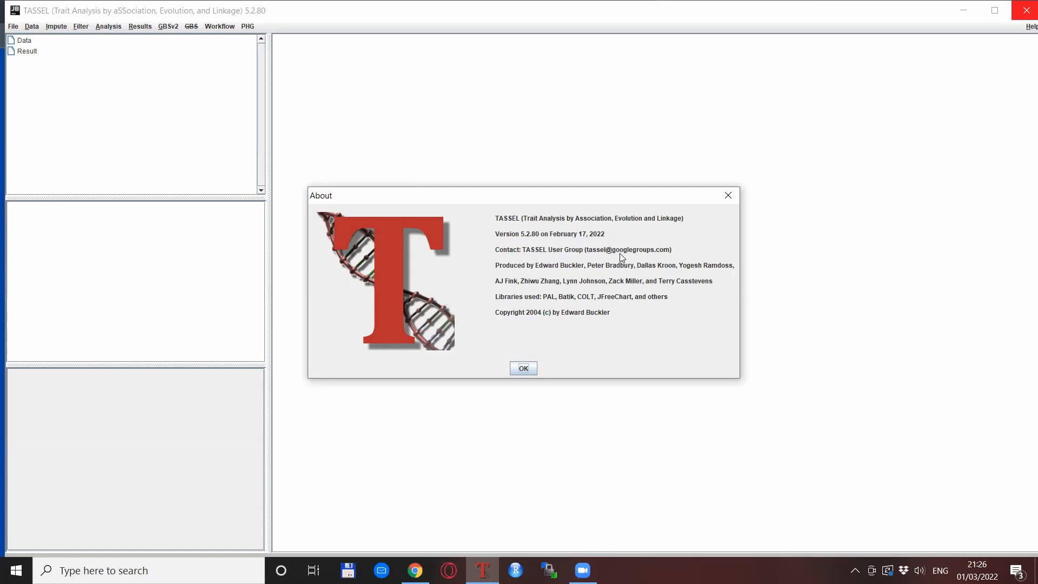
{"action": "mouse_move", "coordinate": [728, 258]}
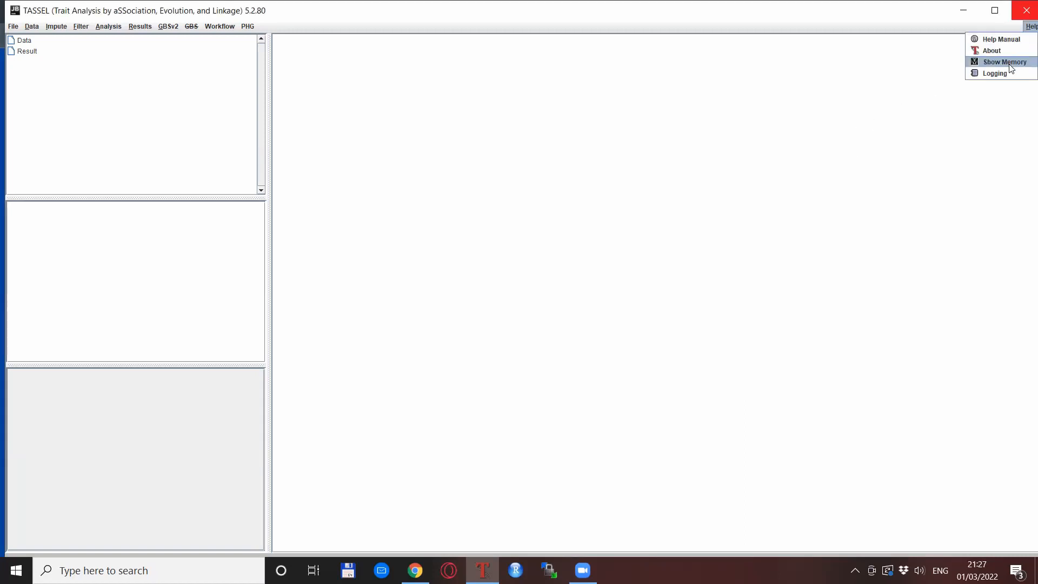
{"action": "mouse_move", "coordinate": [1008, 65]}
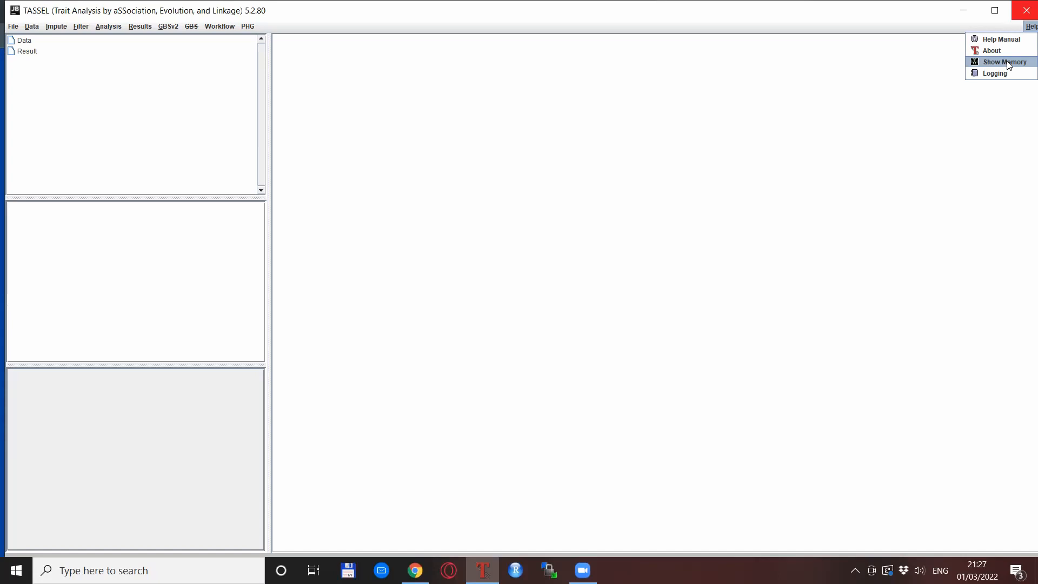
{"action": "mouse_move", "coordinate": [994, 72]}
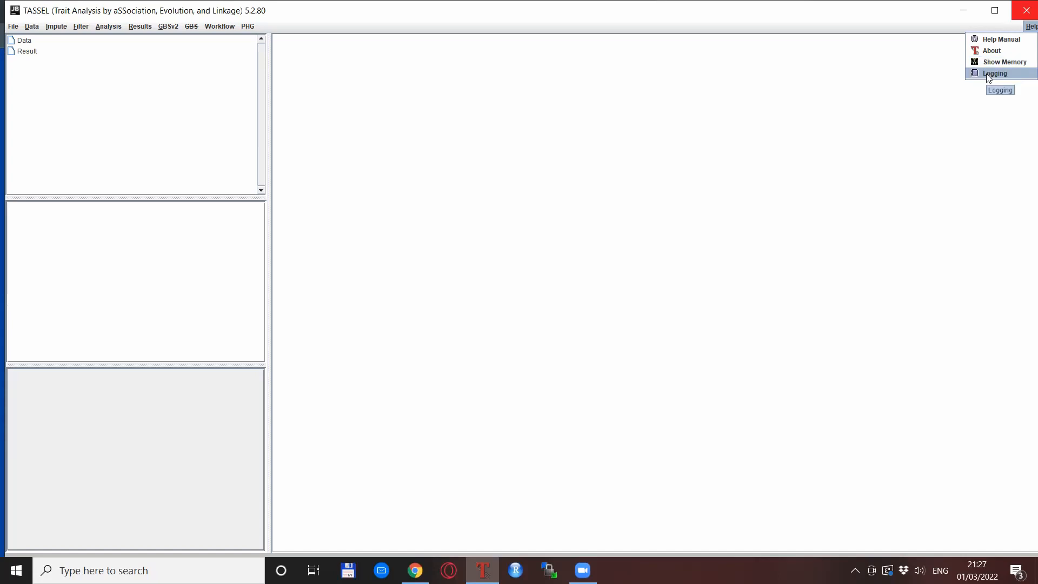
- View the About dialog showing version 5.2.80, then switch to the TASSEL website in Chrome
{"action": "left_click", "coordinate": [991, 51]}
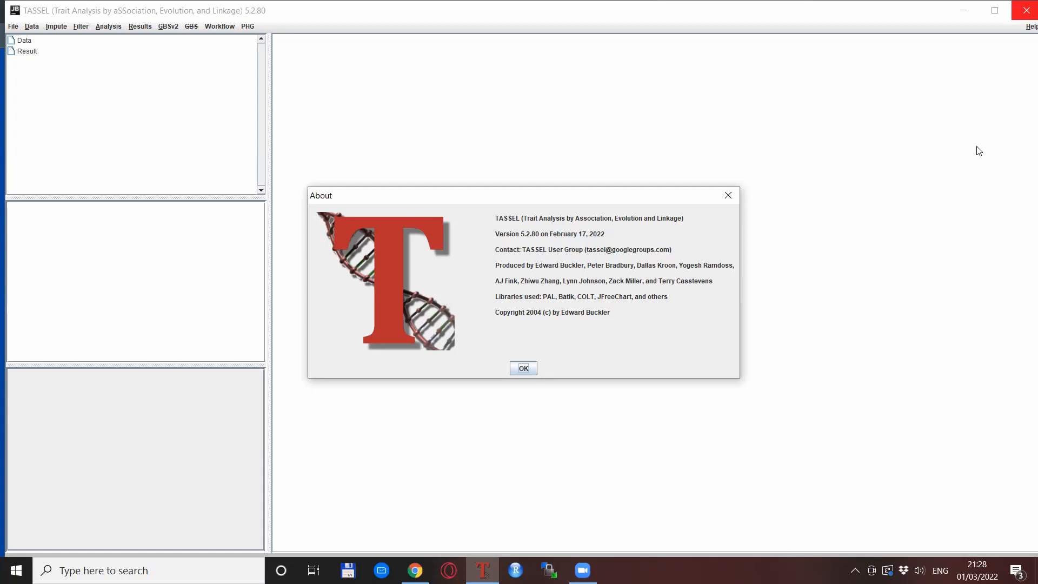
{"action": "mouse_move", "coordinate": [889, 160]}
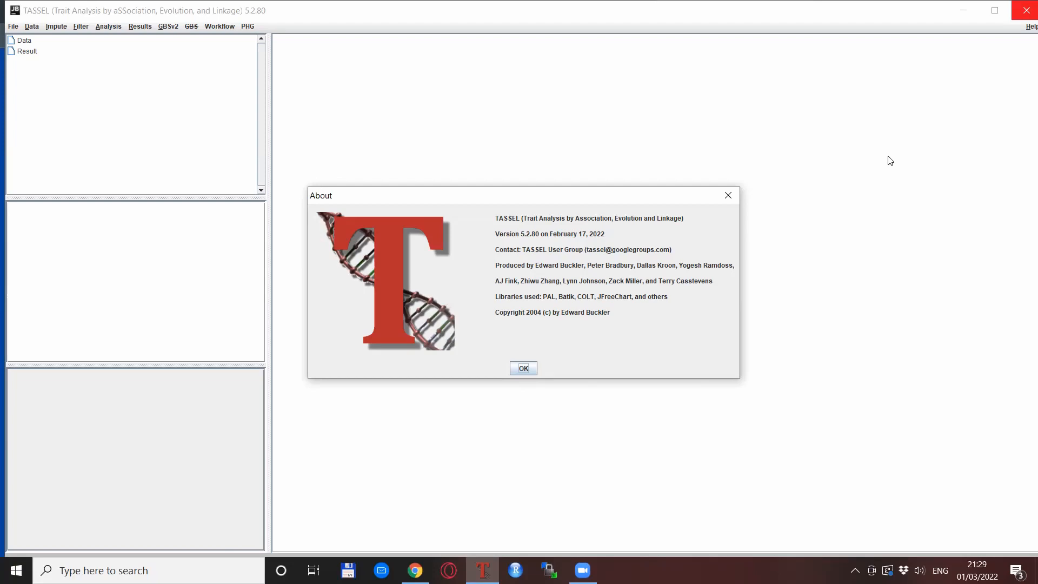
{"action": "left_click", "coordinate": [414, 569]}
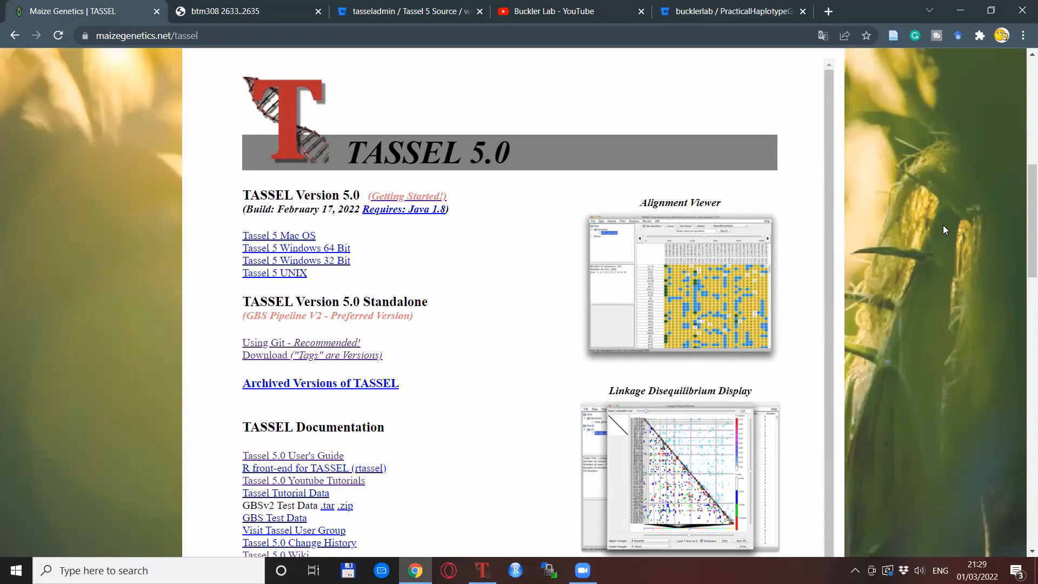
{"action": "mouse_move", "coordinate": [311, 132]}
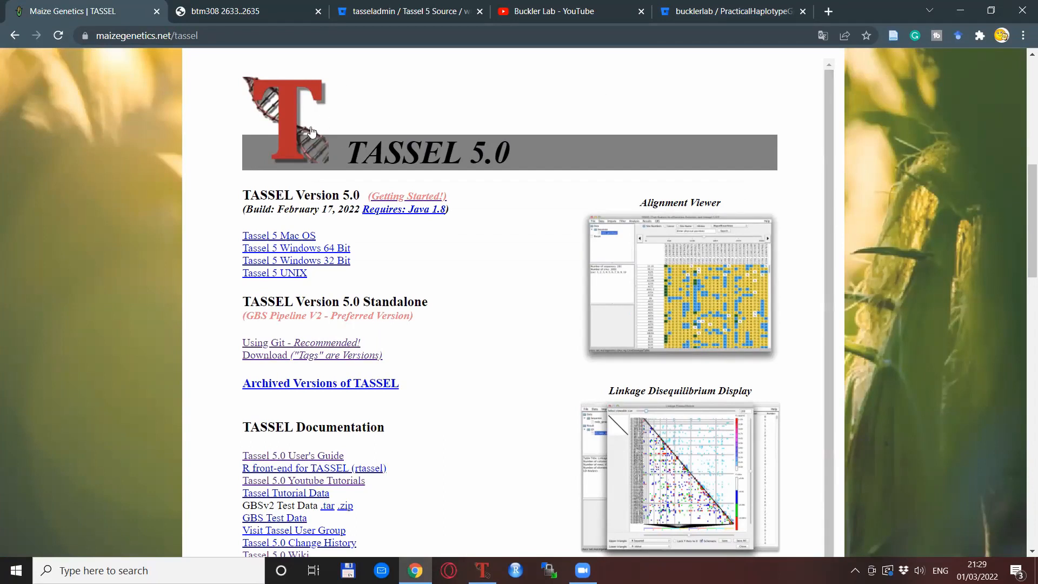
{"action": "mouse_move", "coordinate": [201, 432]}
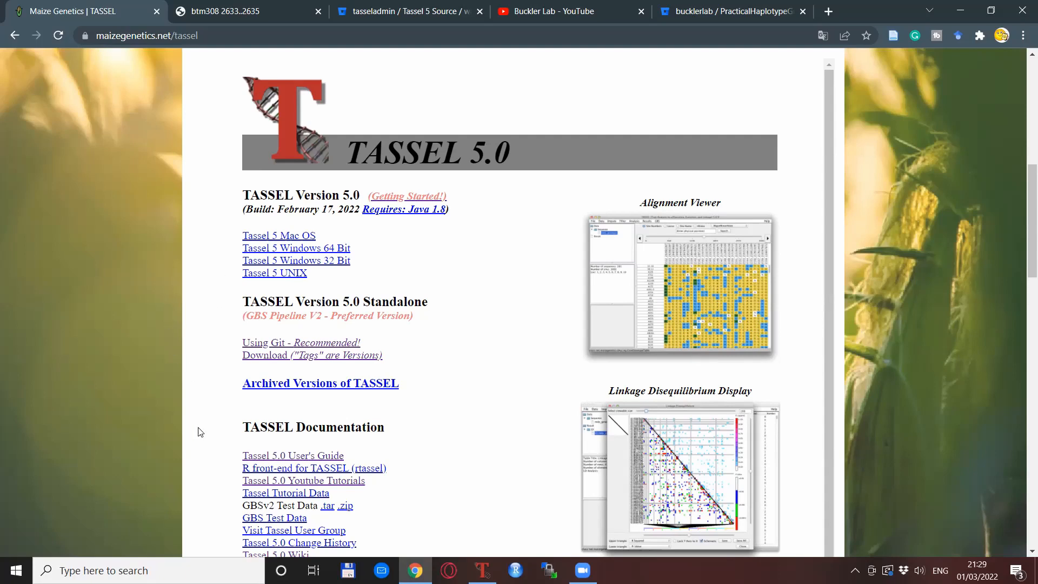
{"action": "mouse_move", "coordinate": [237, 494]}
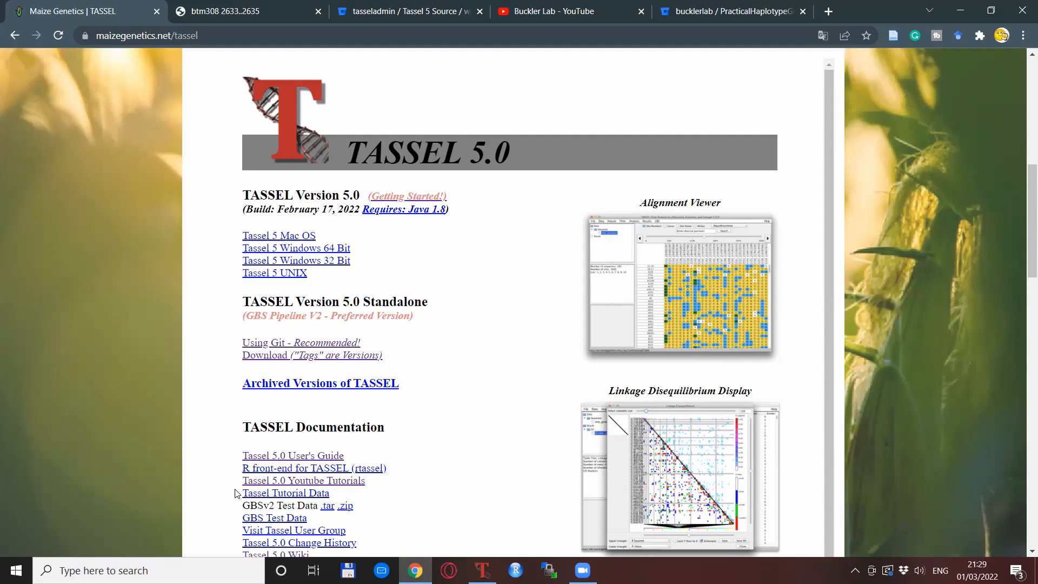
{"action": "mouse_move", "coordinate": [240, 501]}
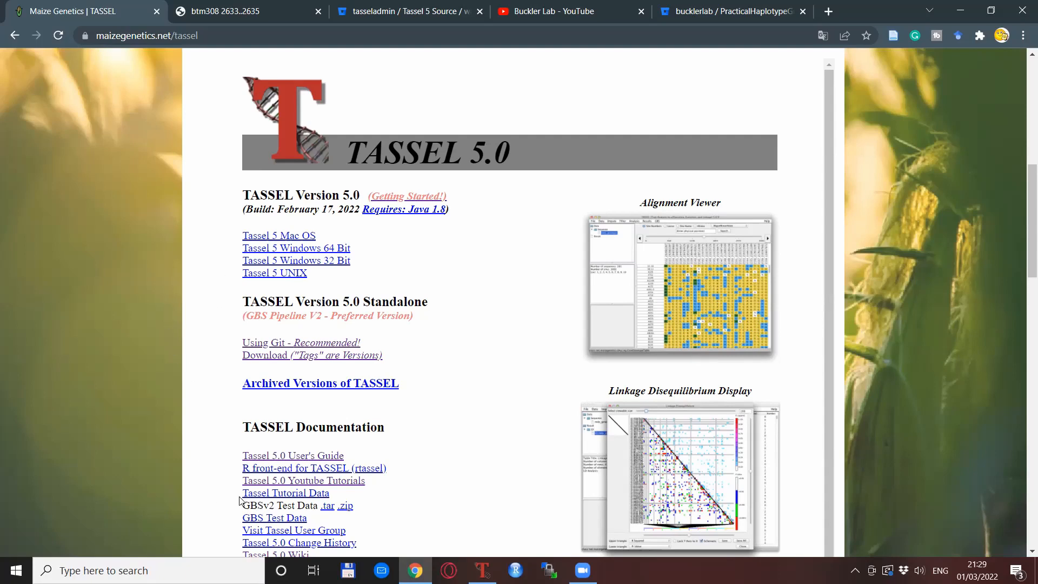
{"action": "mouse_move", "coordinate": [226, 520]}
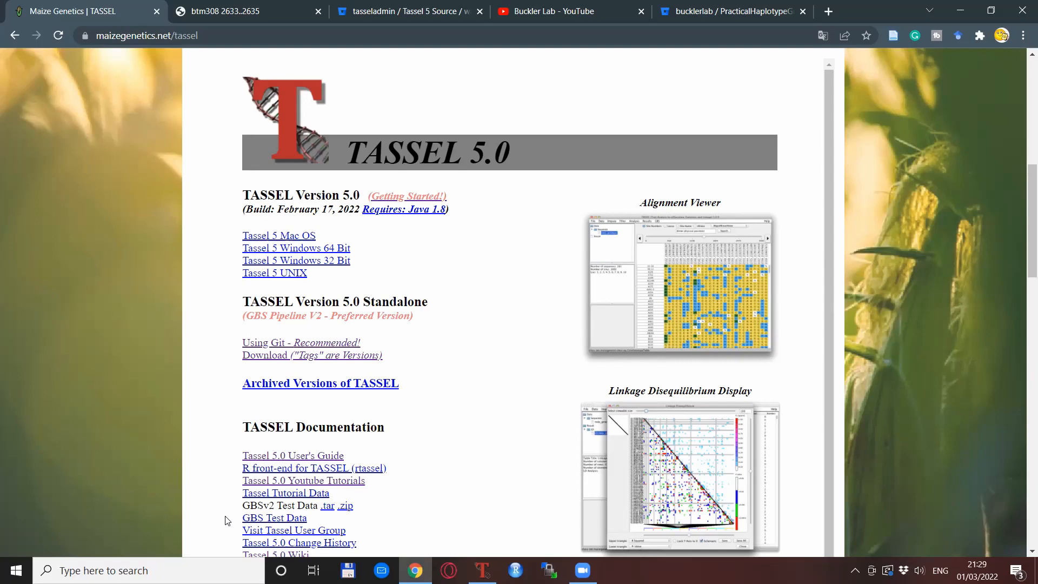
{"action": "left_click", "coordinate": [483, 570]}
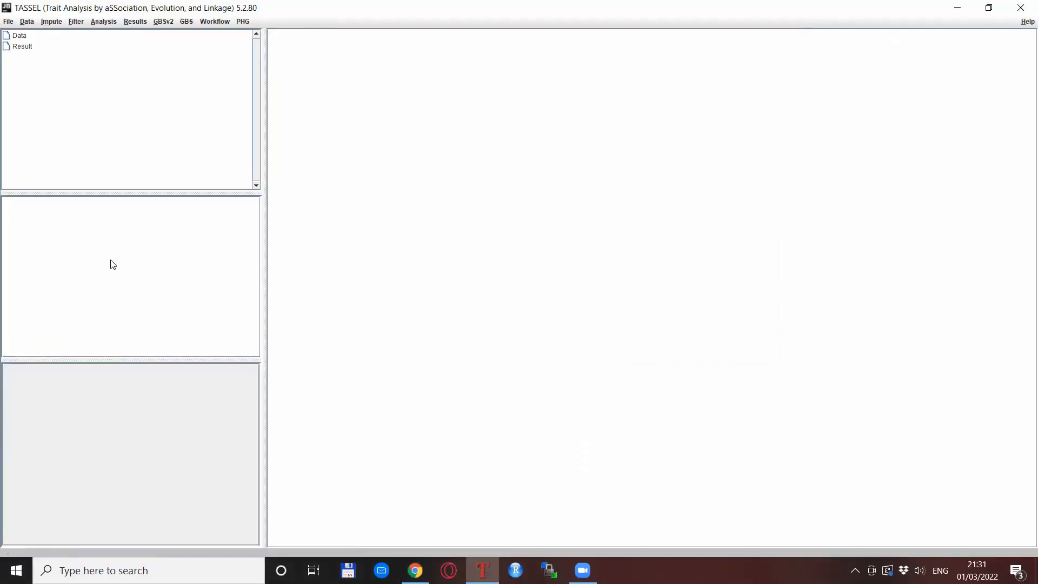
{"action": "mouse_move", "coordinate": [69, 125]}
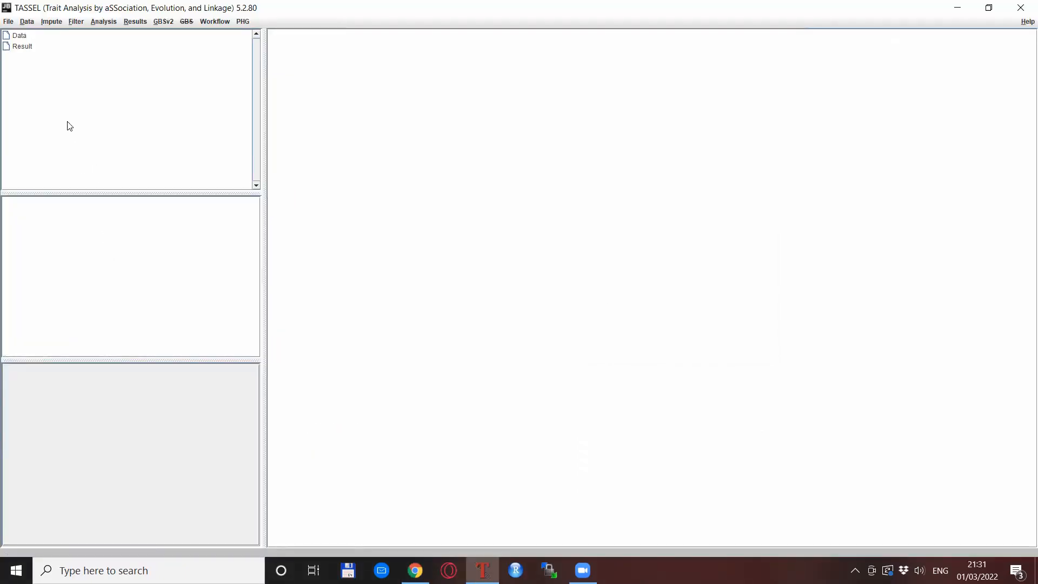
- Load mdp_genotype.plk.ped from TASSELTutorialData5, showing 281 taxa by 3093 sites
{"action": "left_click", "coordinate": [8, 22]}
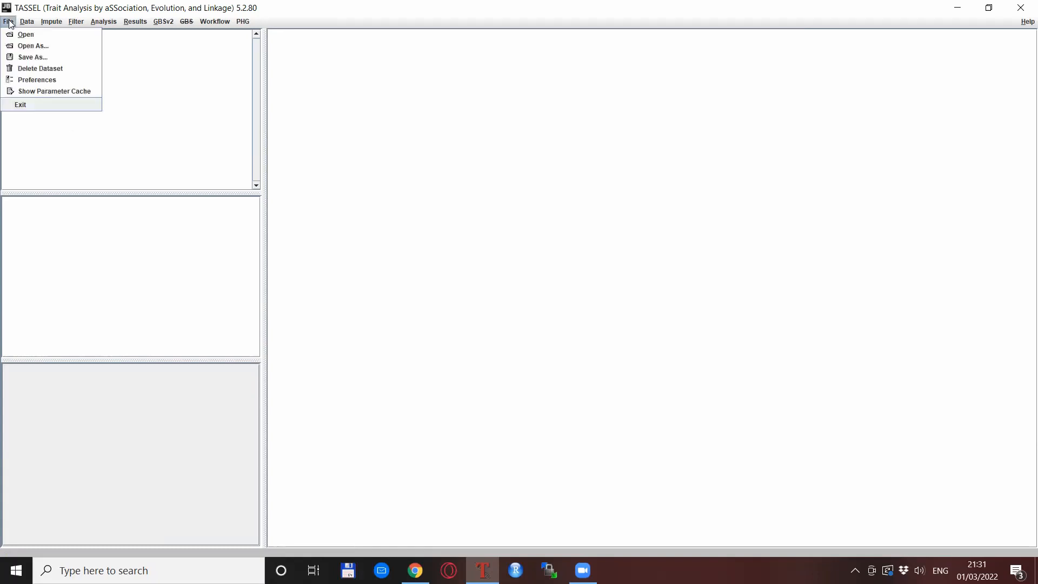
{"action": "mouse_move", "coordinate": [25, 34]}
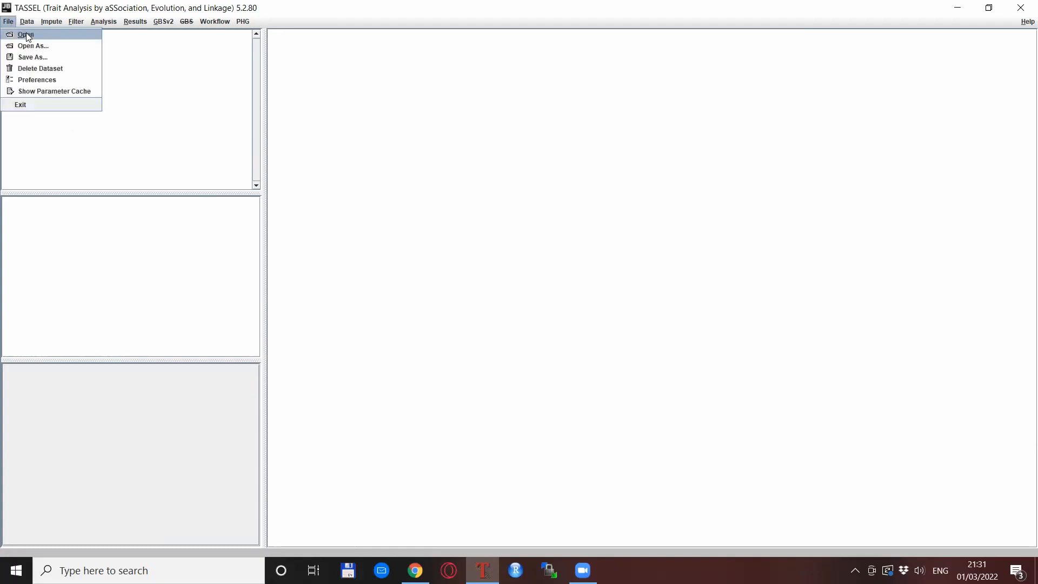
{"action": "left_click", "coordinate": [24, 34]}
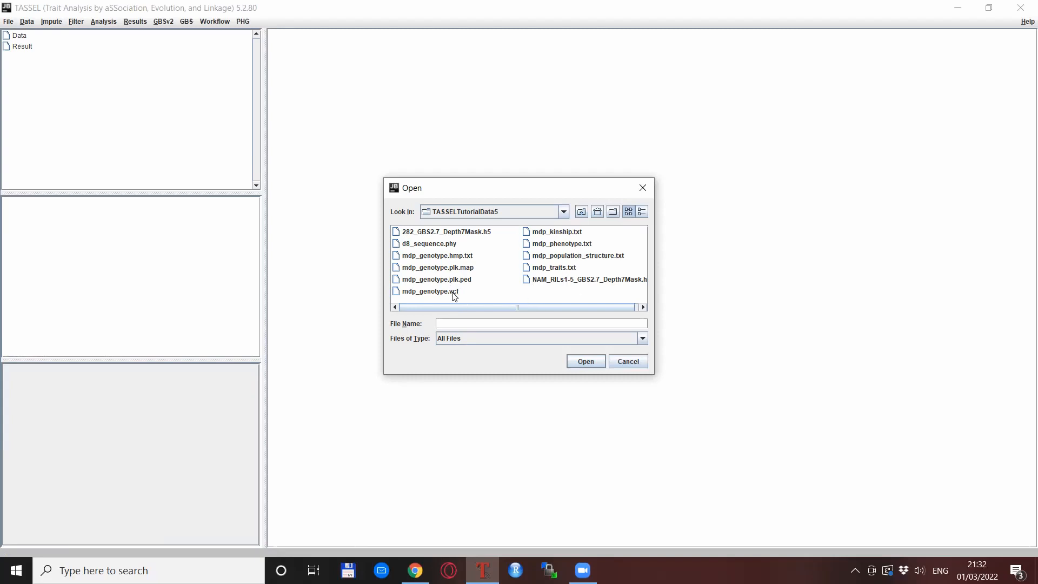
{"action": "mouse_move", "coordinate": [459, 316]}
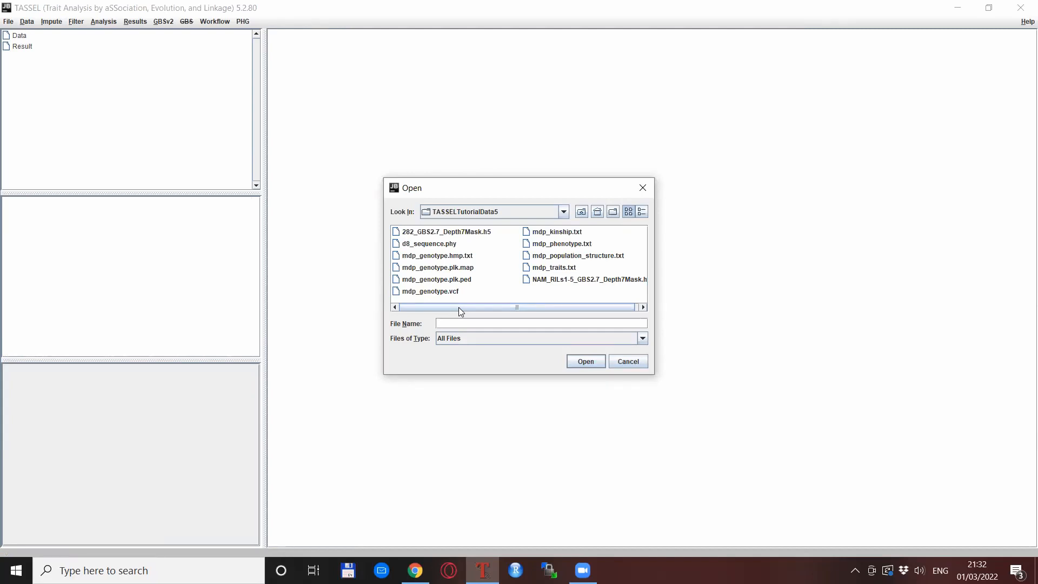
{"action": "mouse_move", "coordinate": [464, 269]}
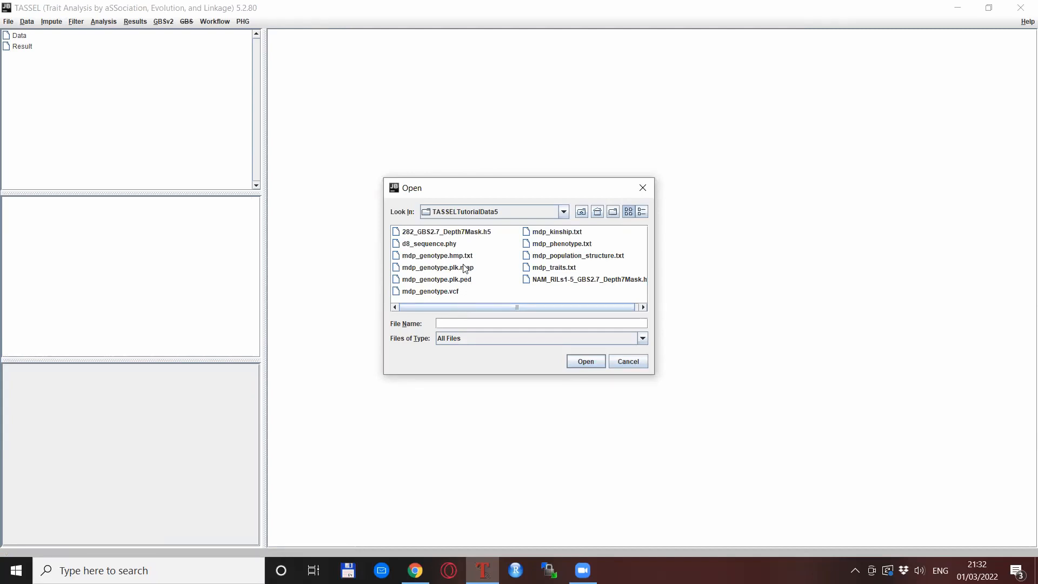
{"action": "left_click", "coordinate": [438, 279]}
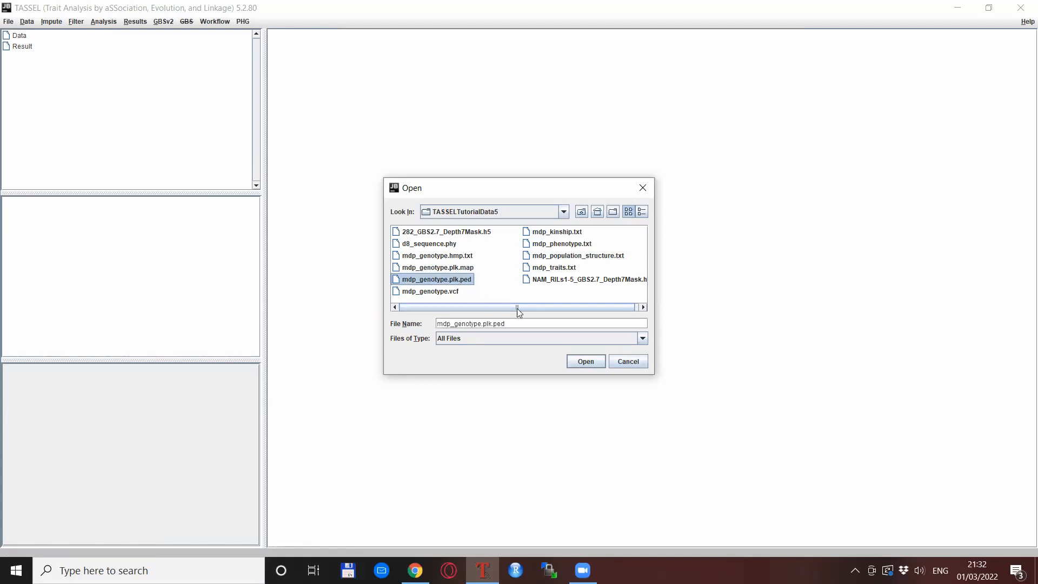
{"action": "left_click", "coordinate": [585, 361]}
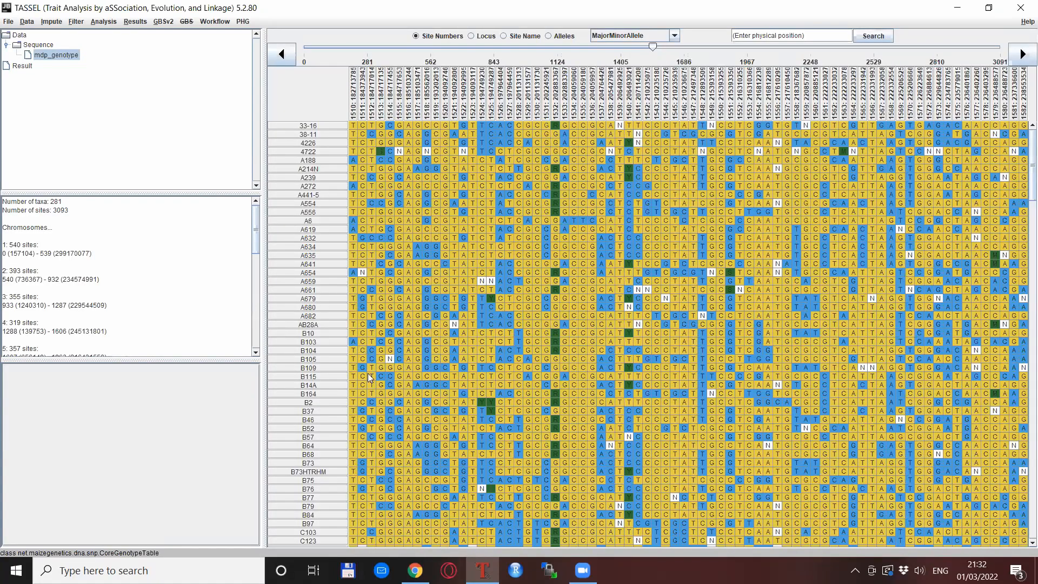
{"action": "mouse_move", "coordinate": [316, 324]}
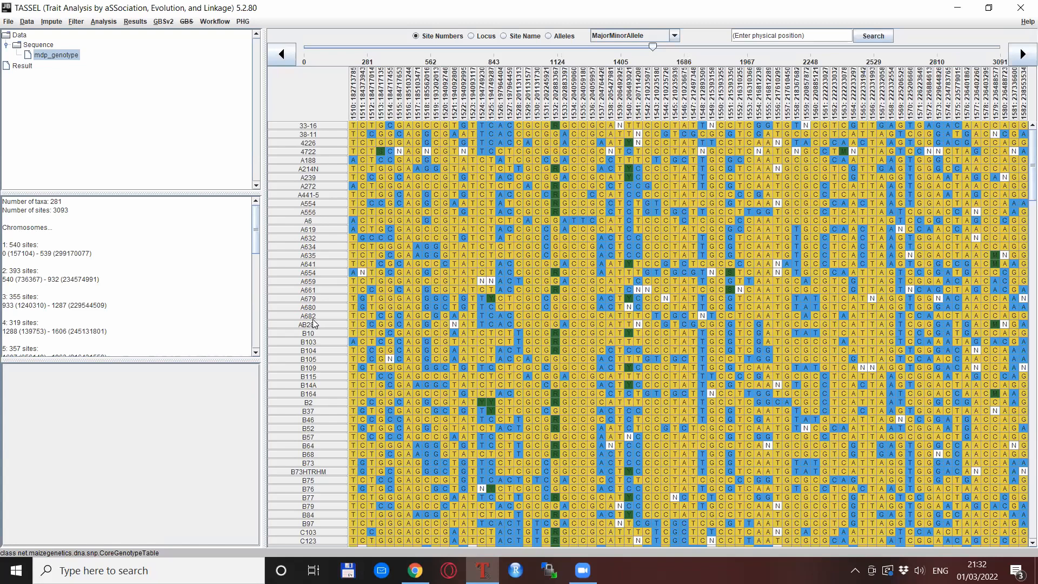